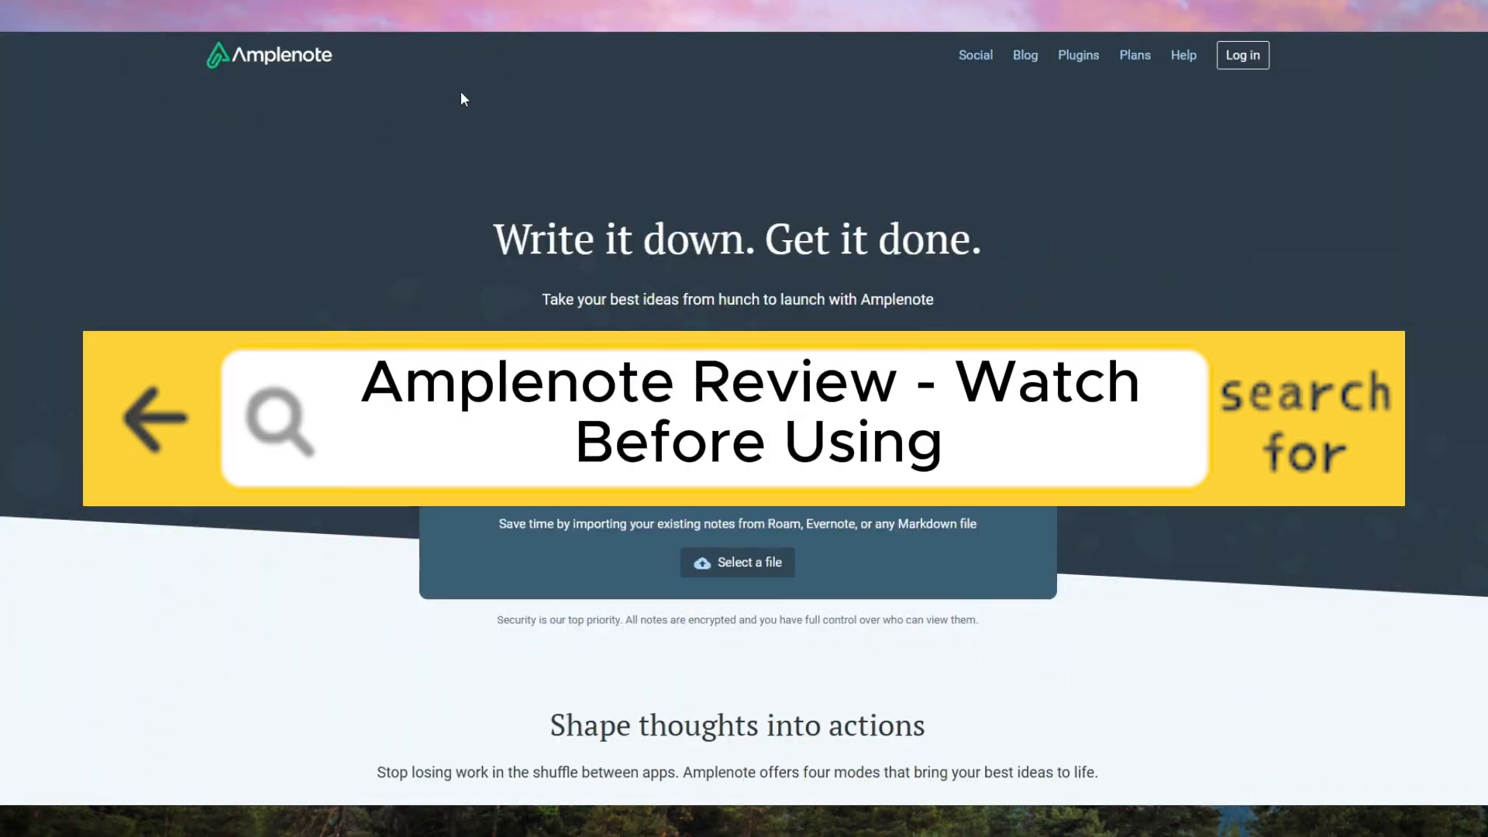
mouse_move(244, 102)
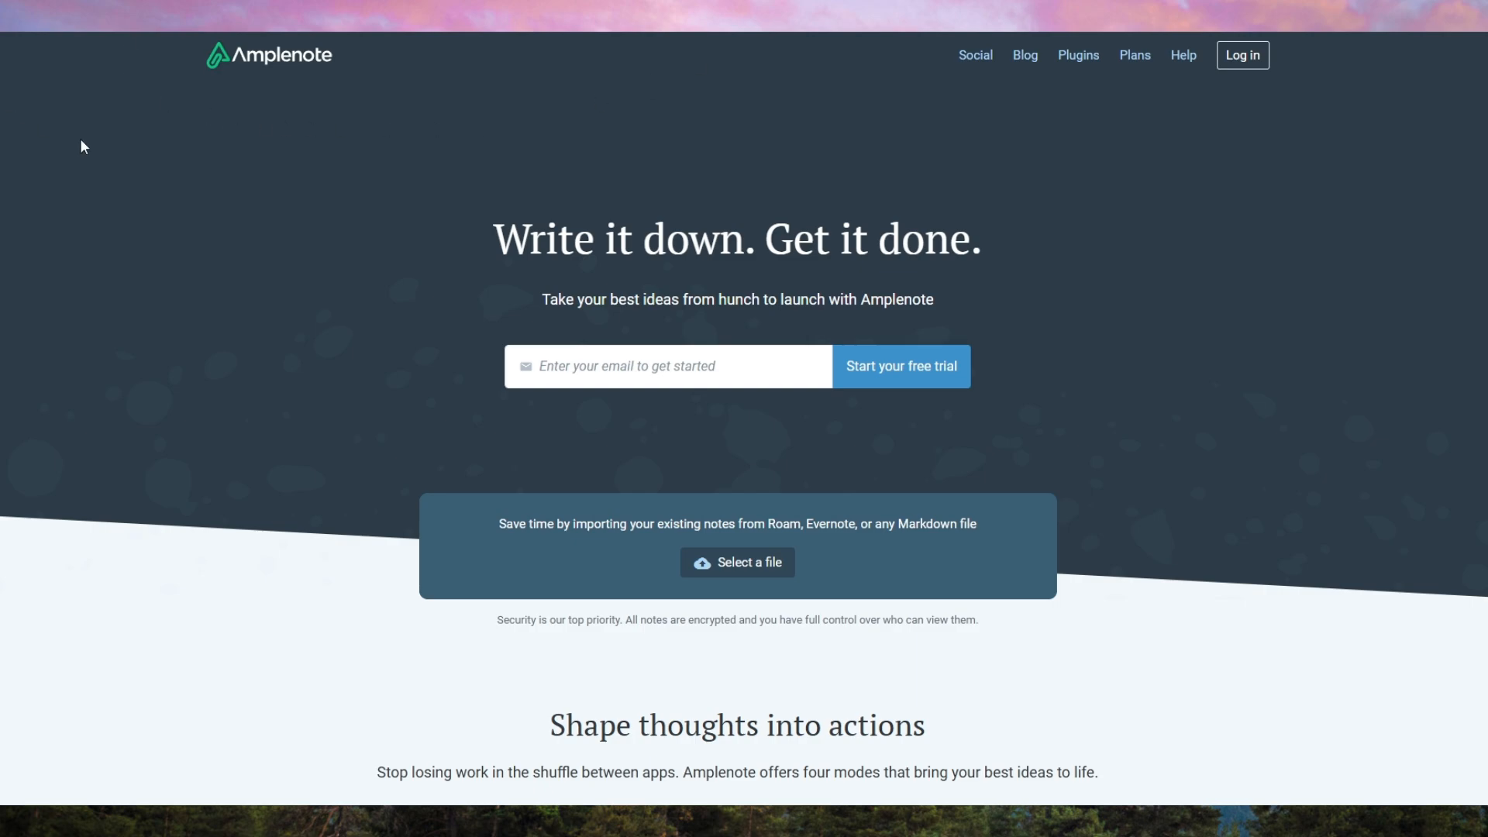
mouse_move(938, 157)
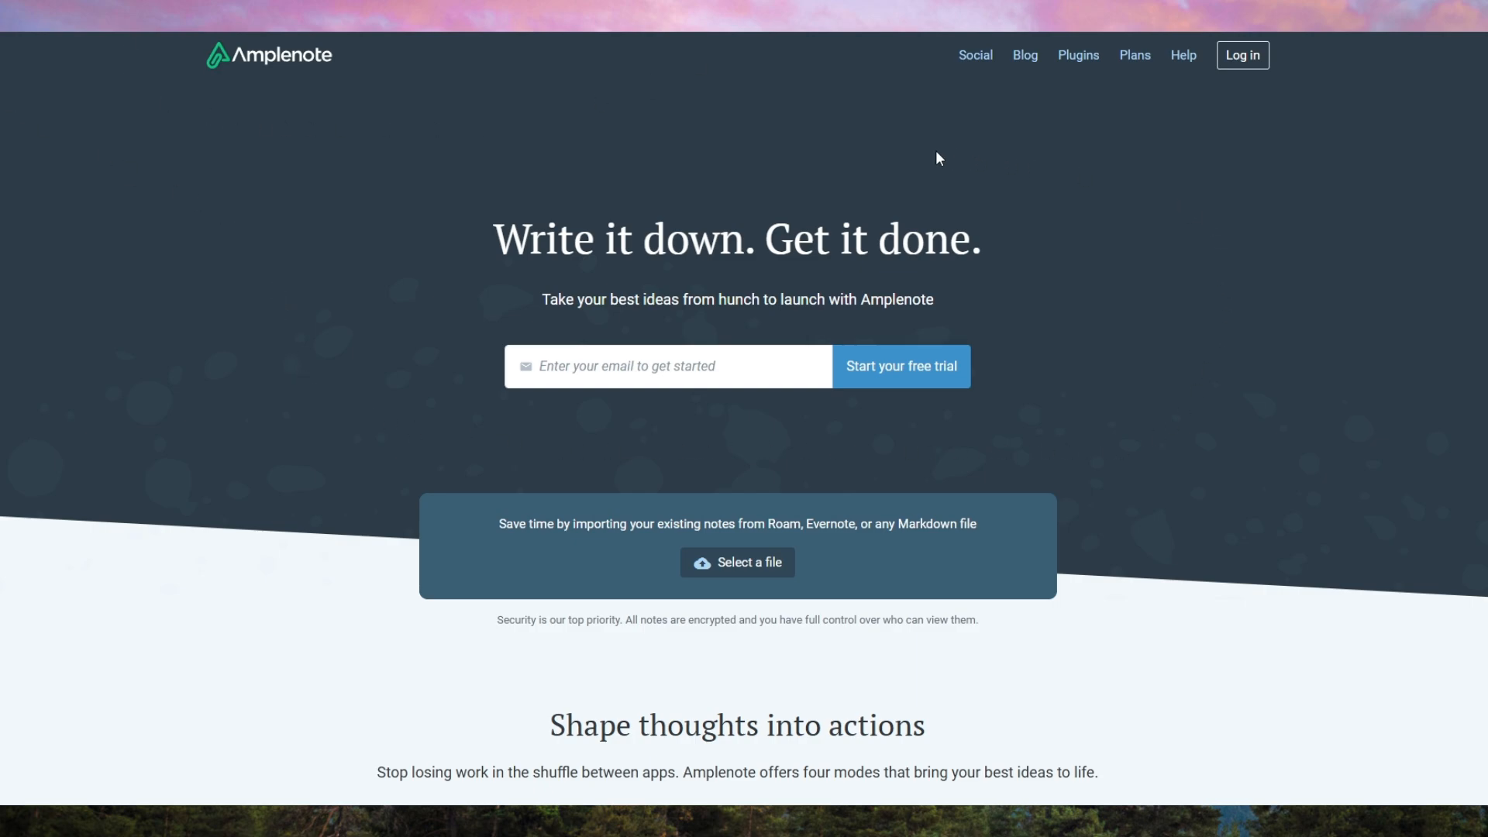
mouse_move(482, 229)
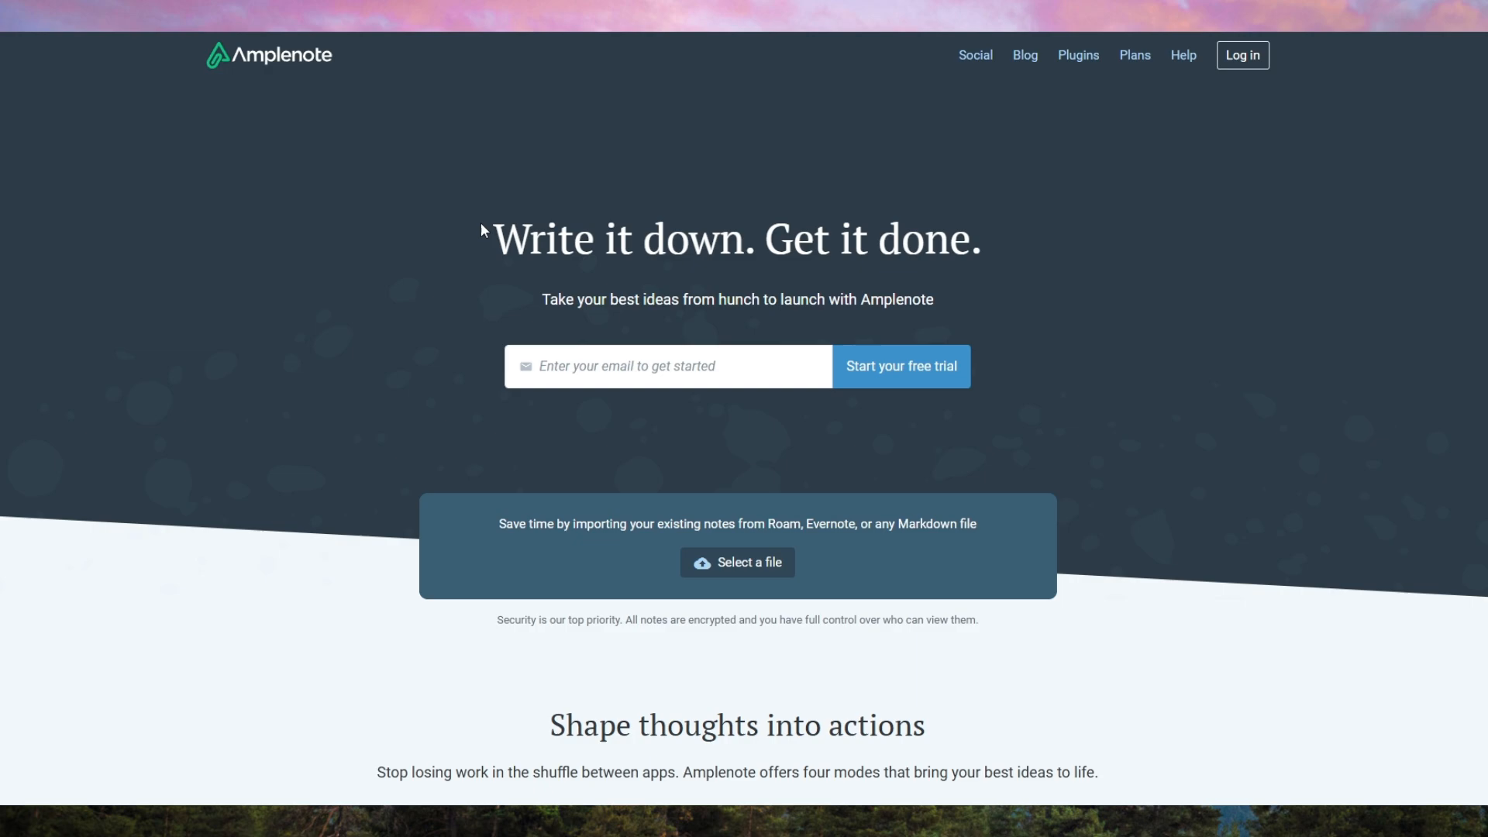
mouse_move(1345, 252)
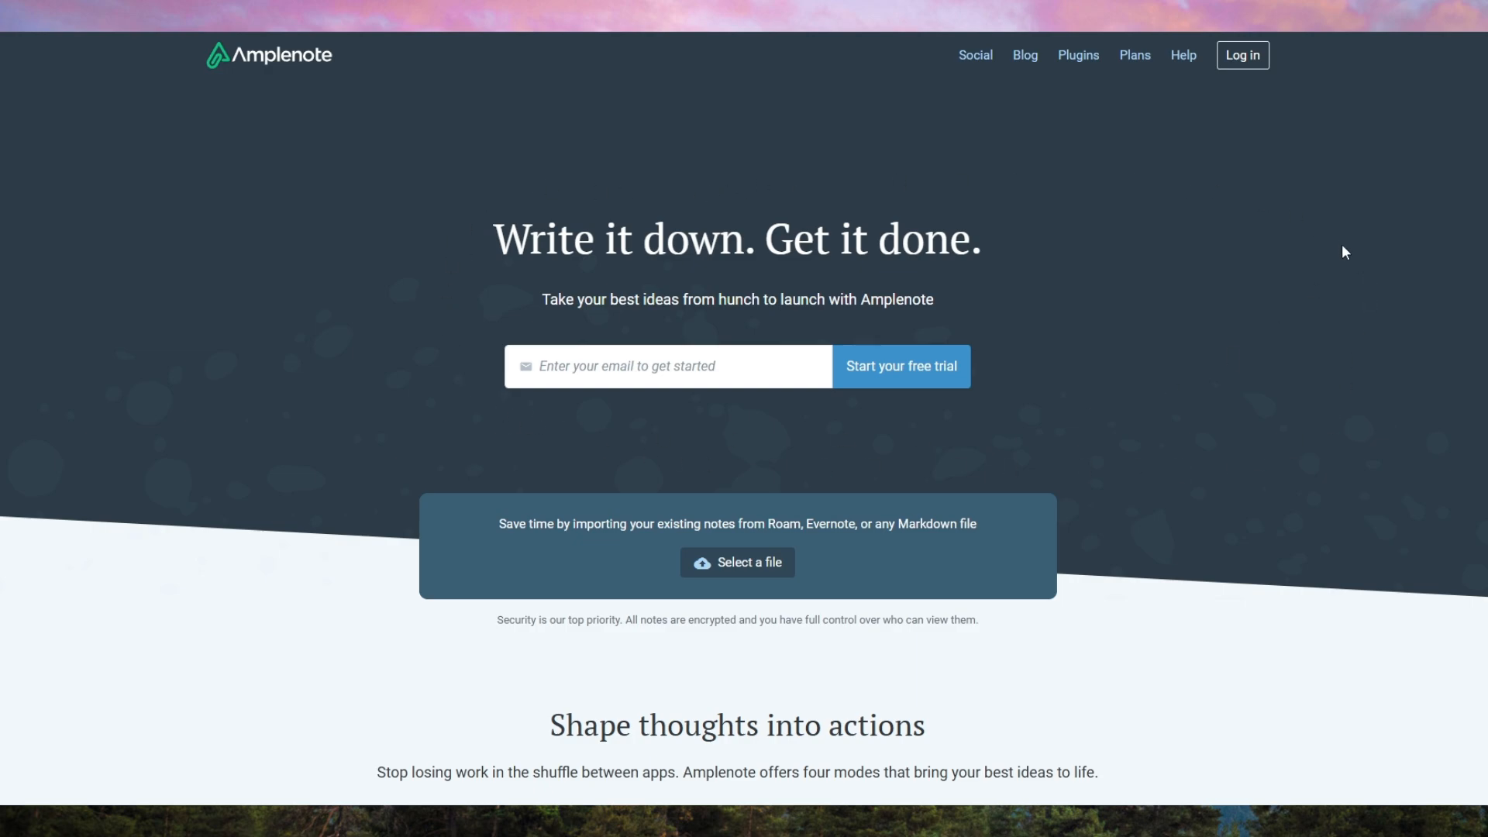
Scroll the homepage down to the Jots, Notes, Tasks and Calendar modes section
scroll("down", 3)
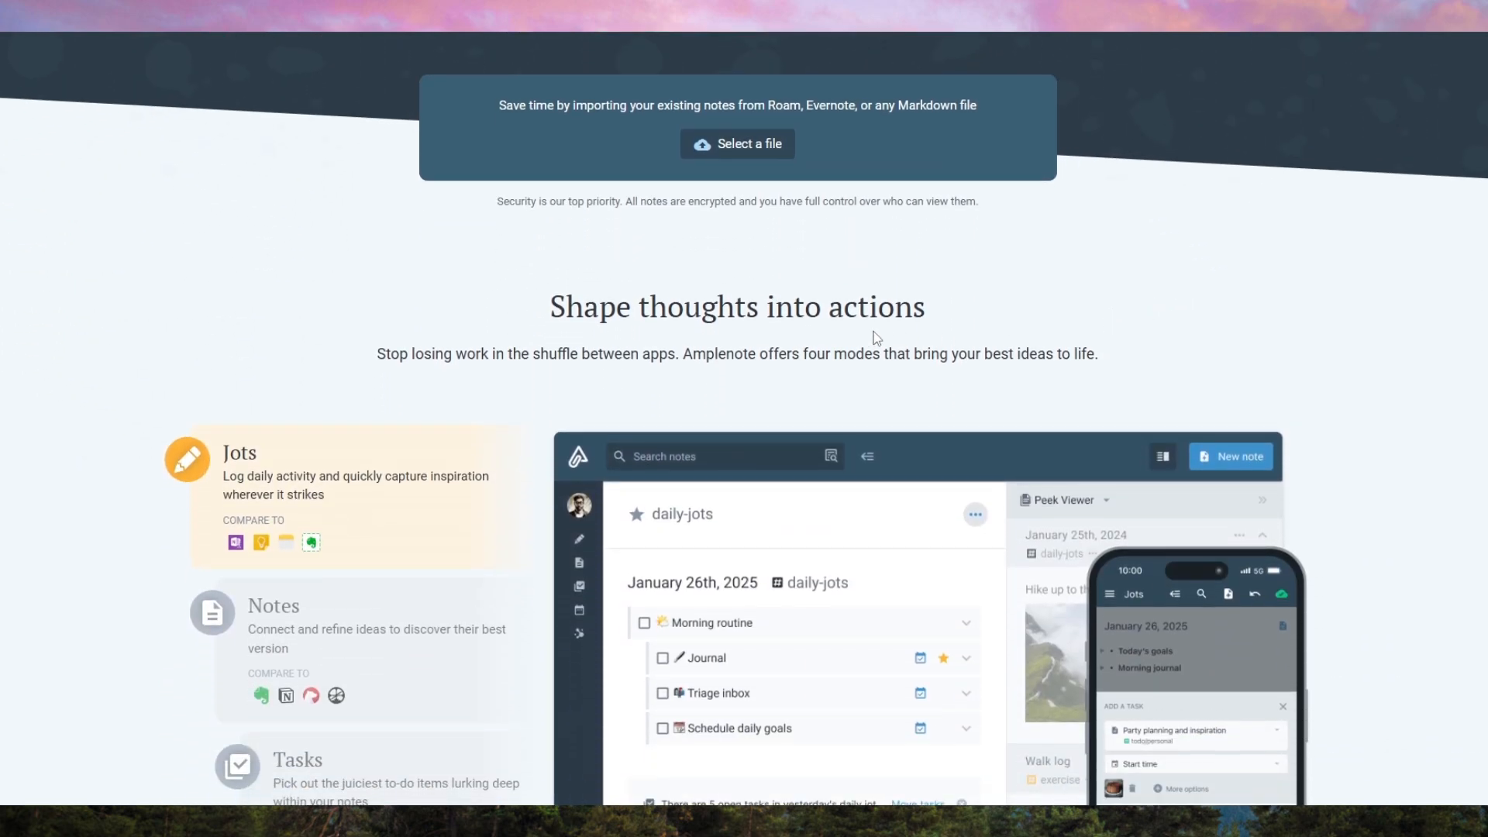
scroll("down", 3)
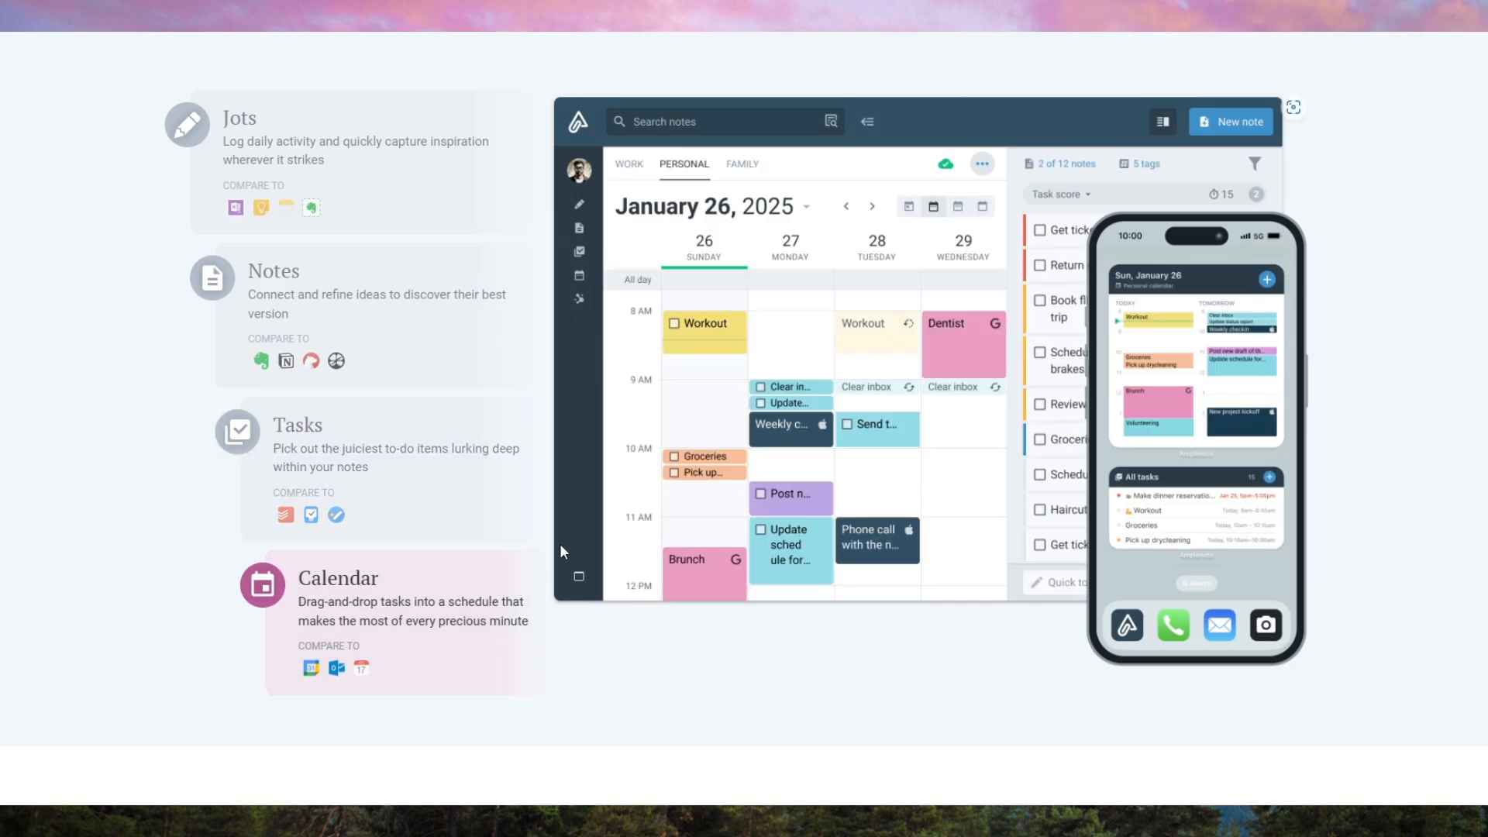
mouse_move(1175, 683)
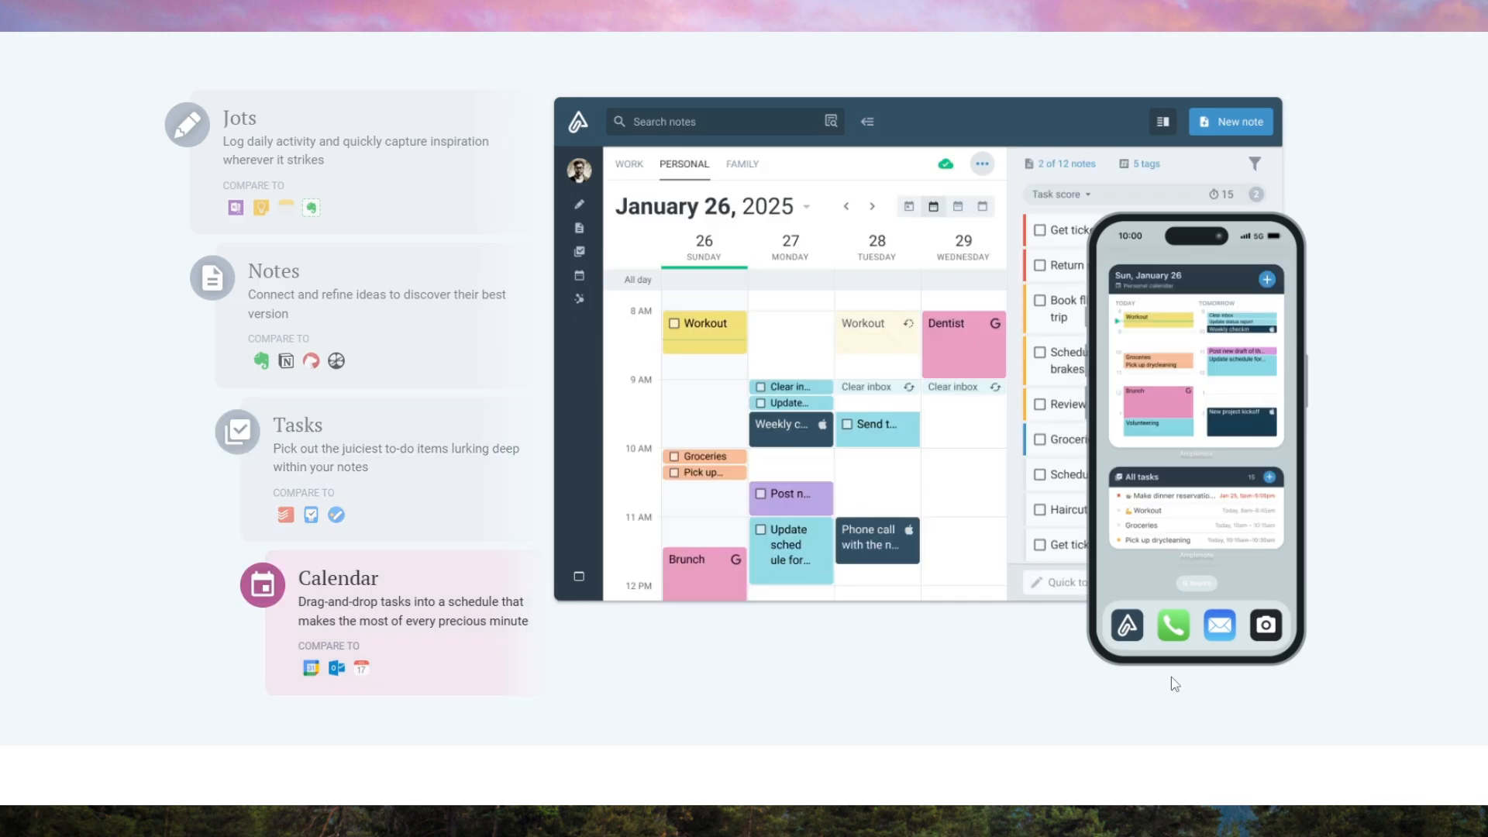
Scroll past testimonials, Rich Footnotes and task scoring to 'Publish and collaborate with ease'
scroll("down", 3)
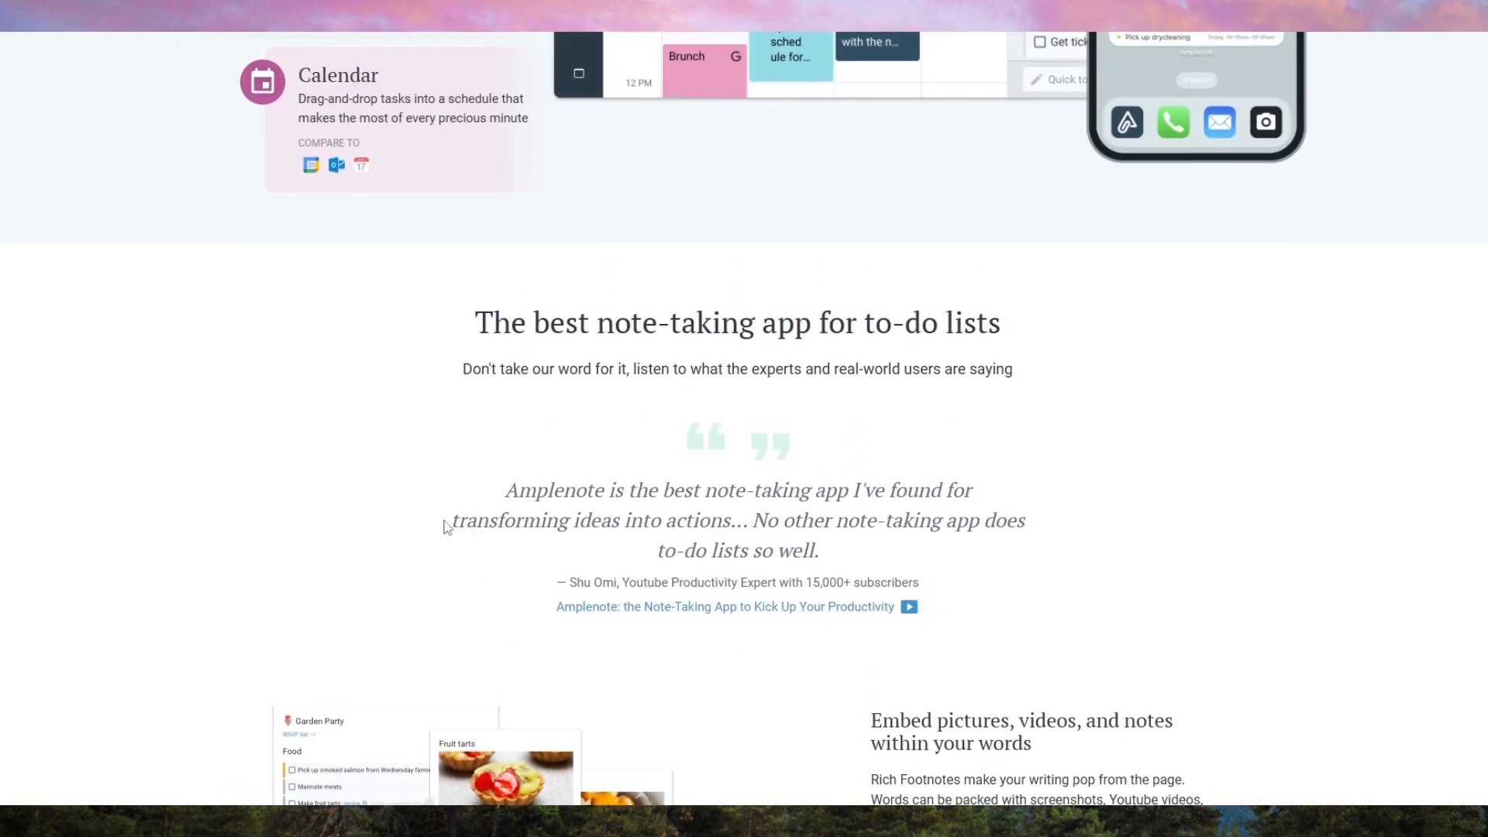
scroll("down", 3)
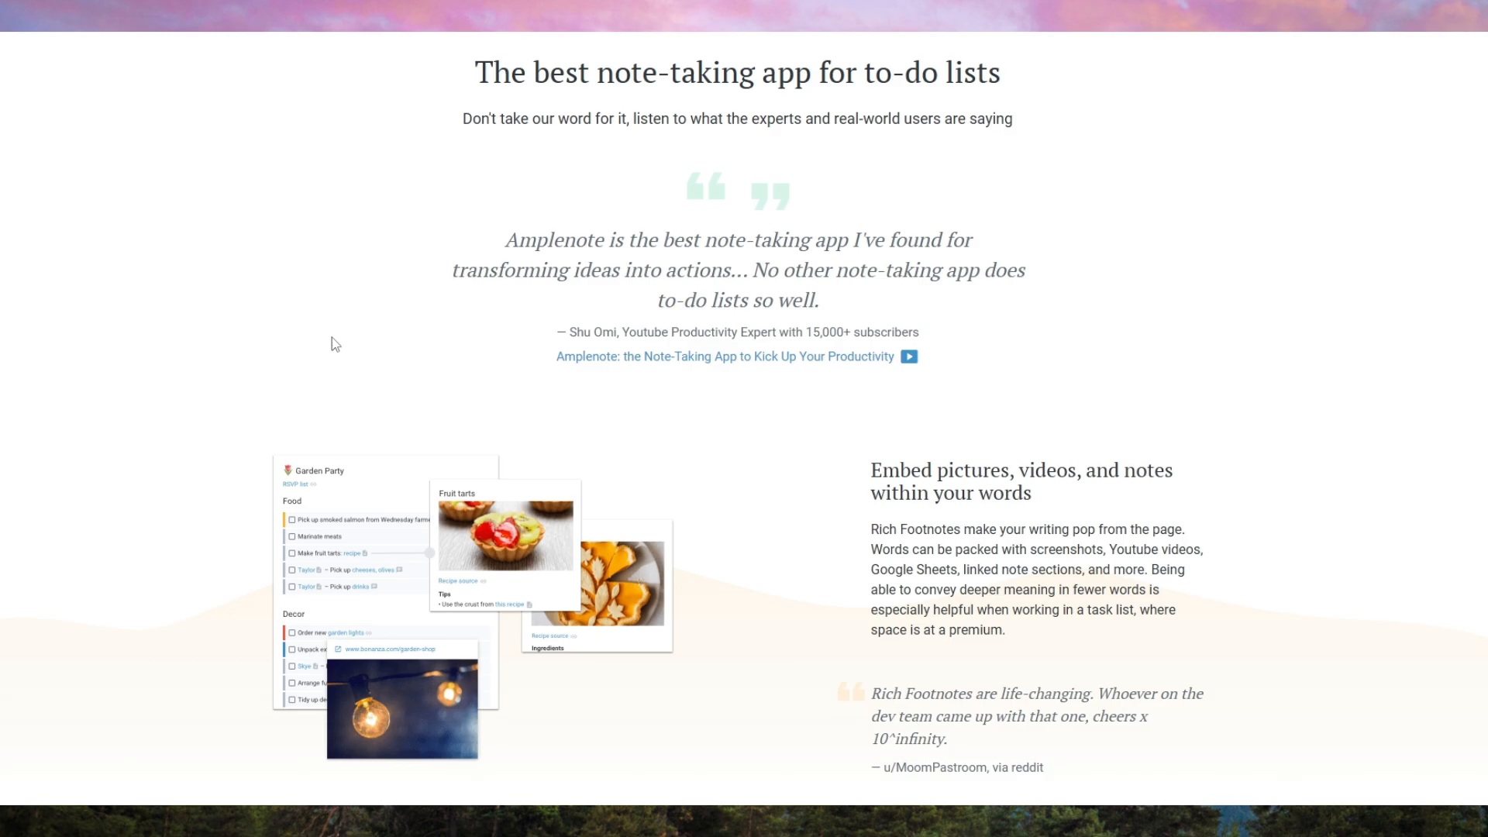
scroll("down", 3)
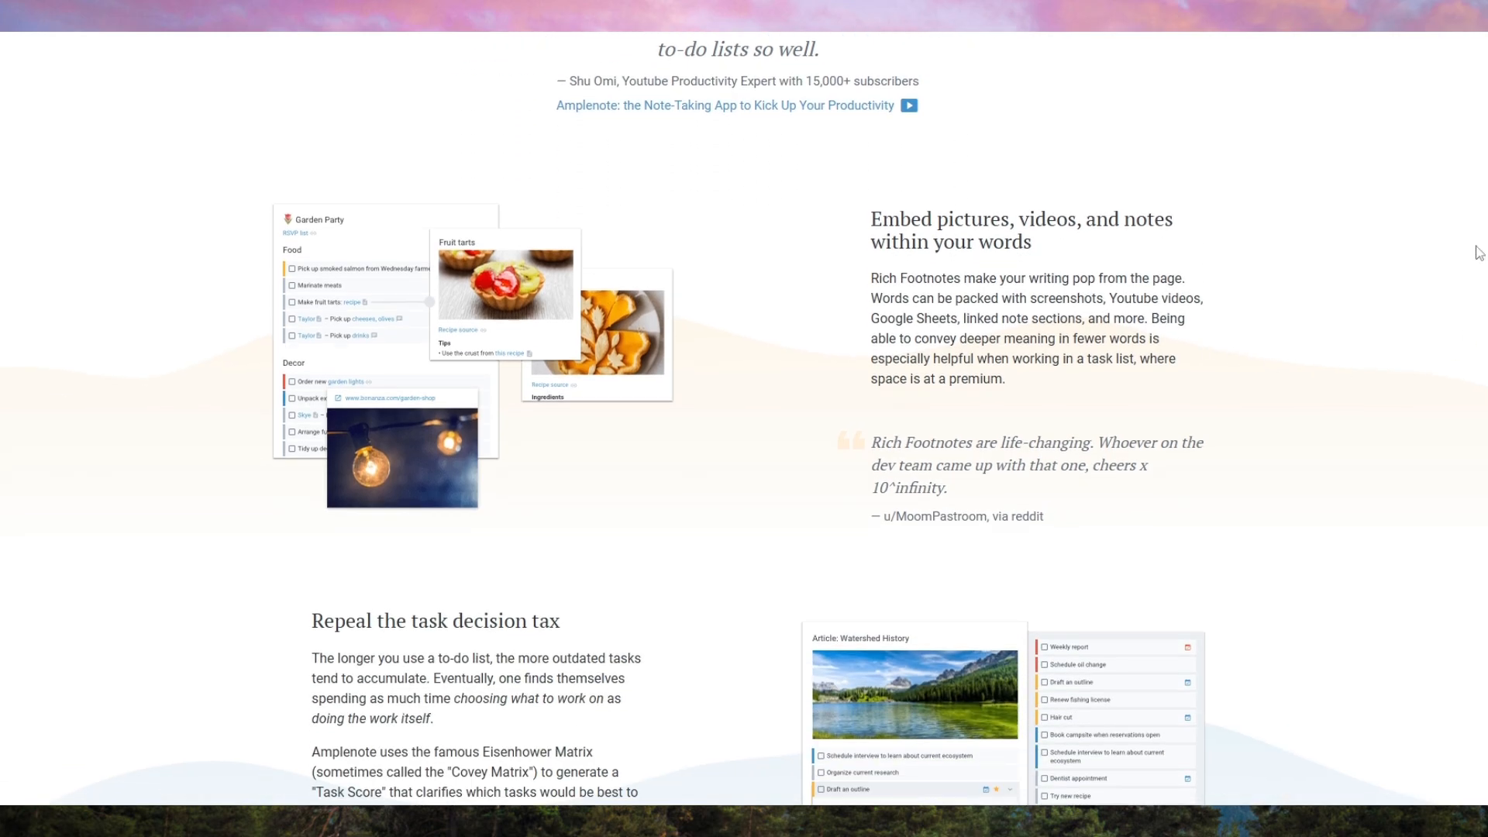
mouse_move(1413, 270)
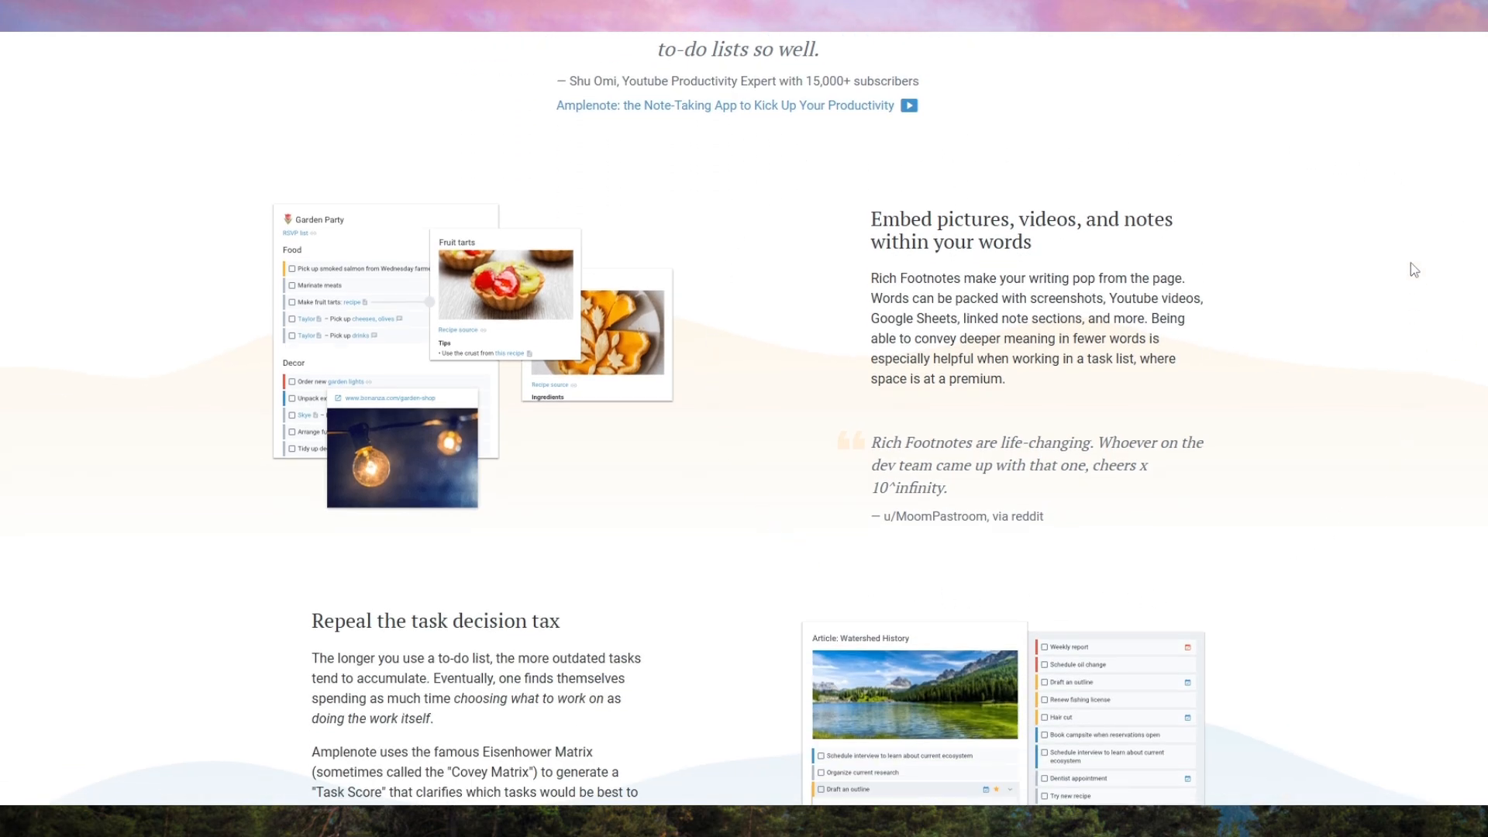
scroll("down", 3)
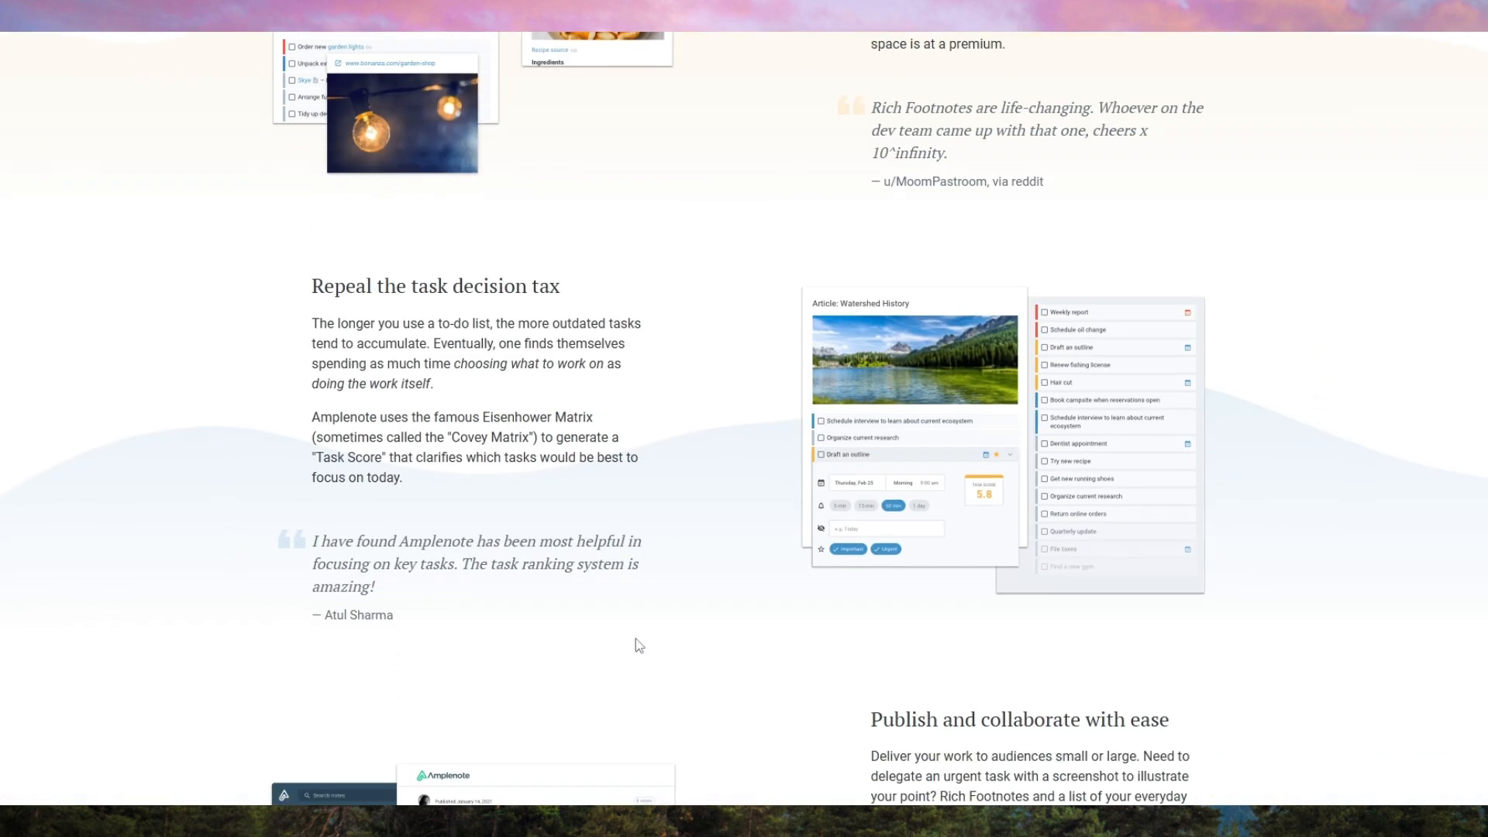
mouse_move(664, 610)
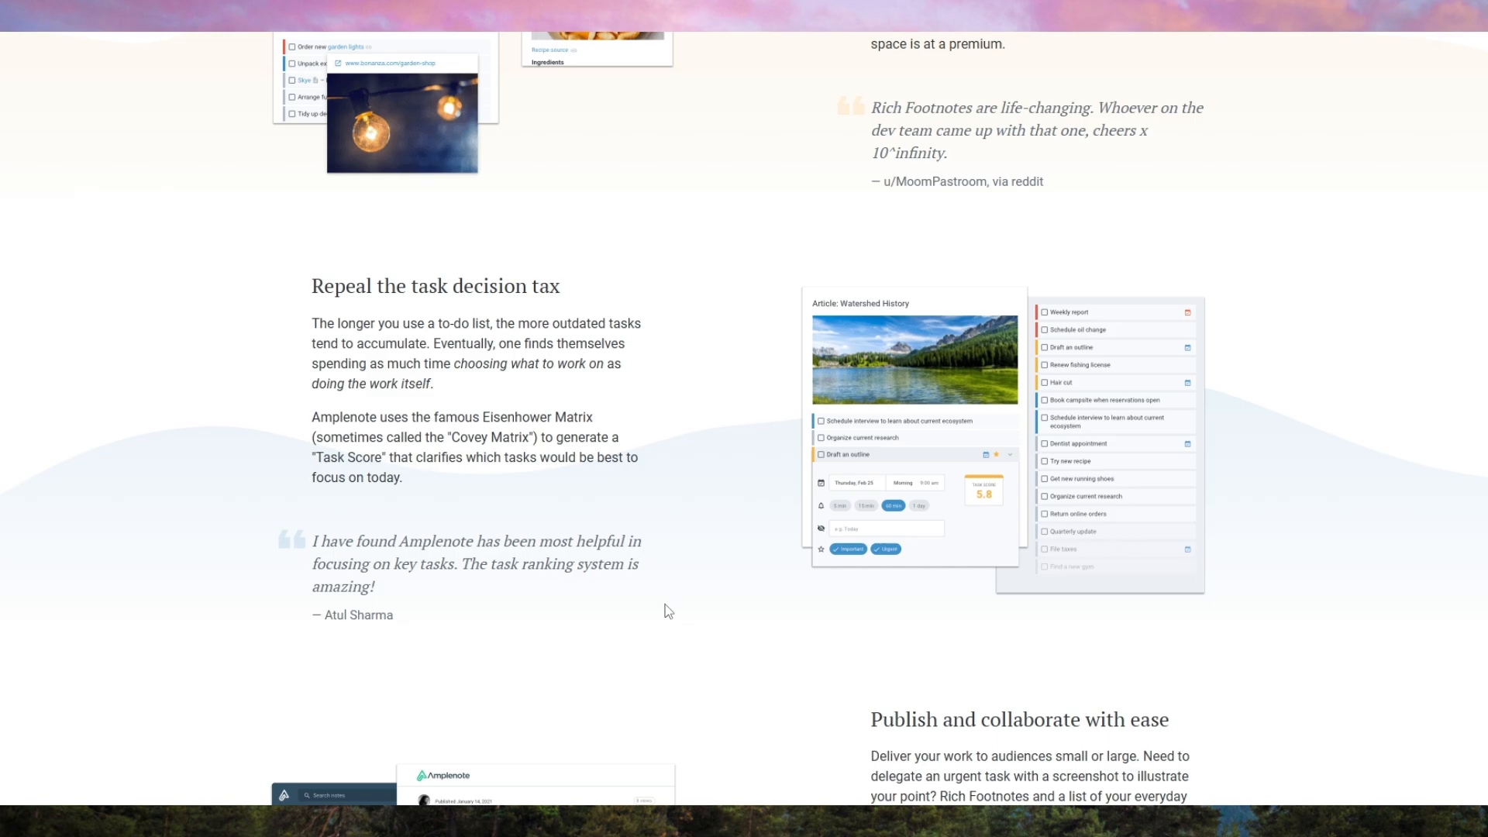
scroll("down", 3)
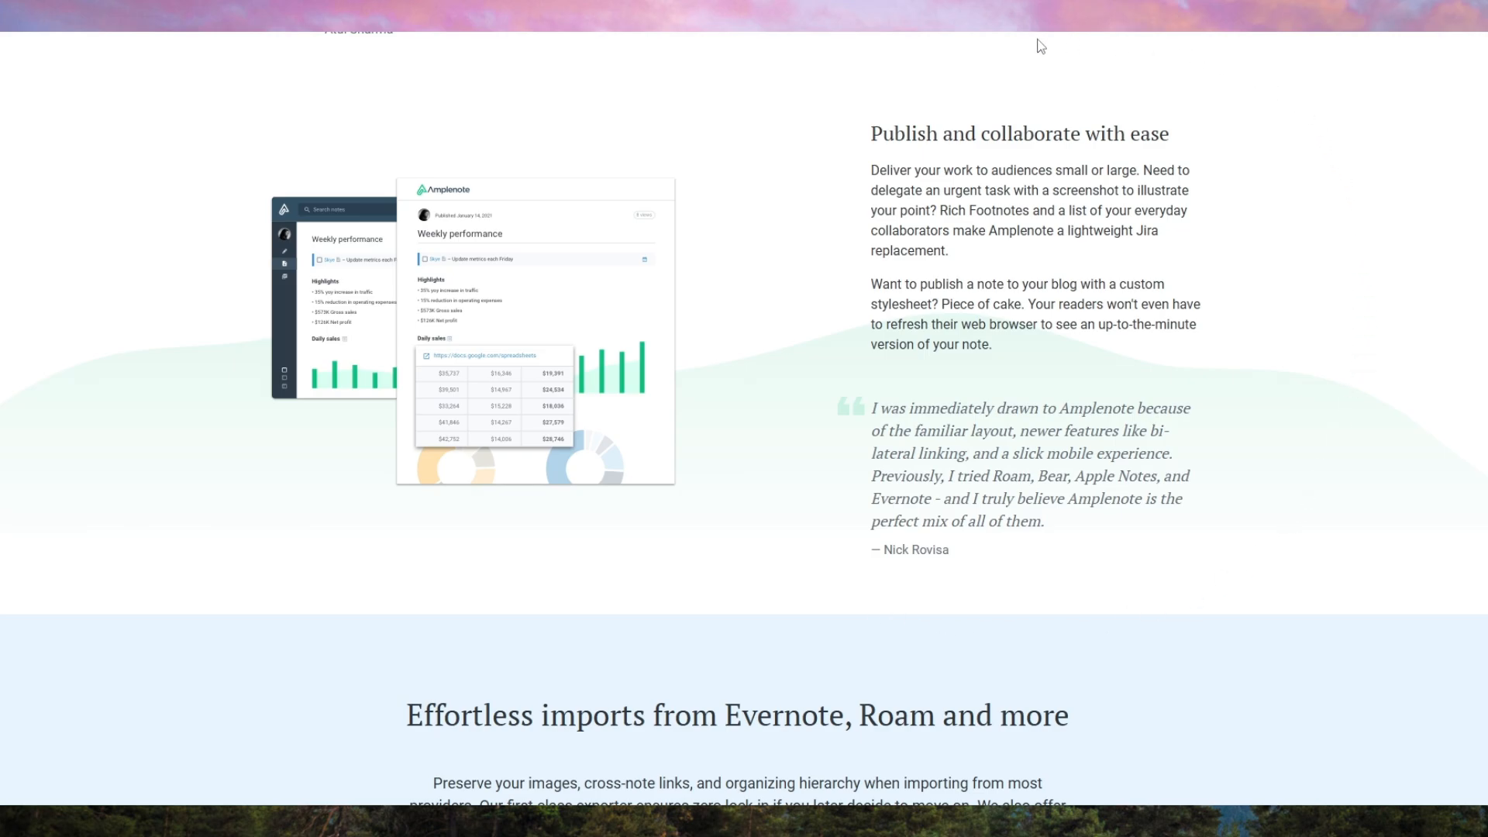
mouse_move(739, 553)
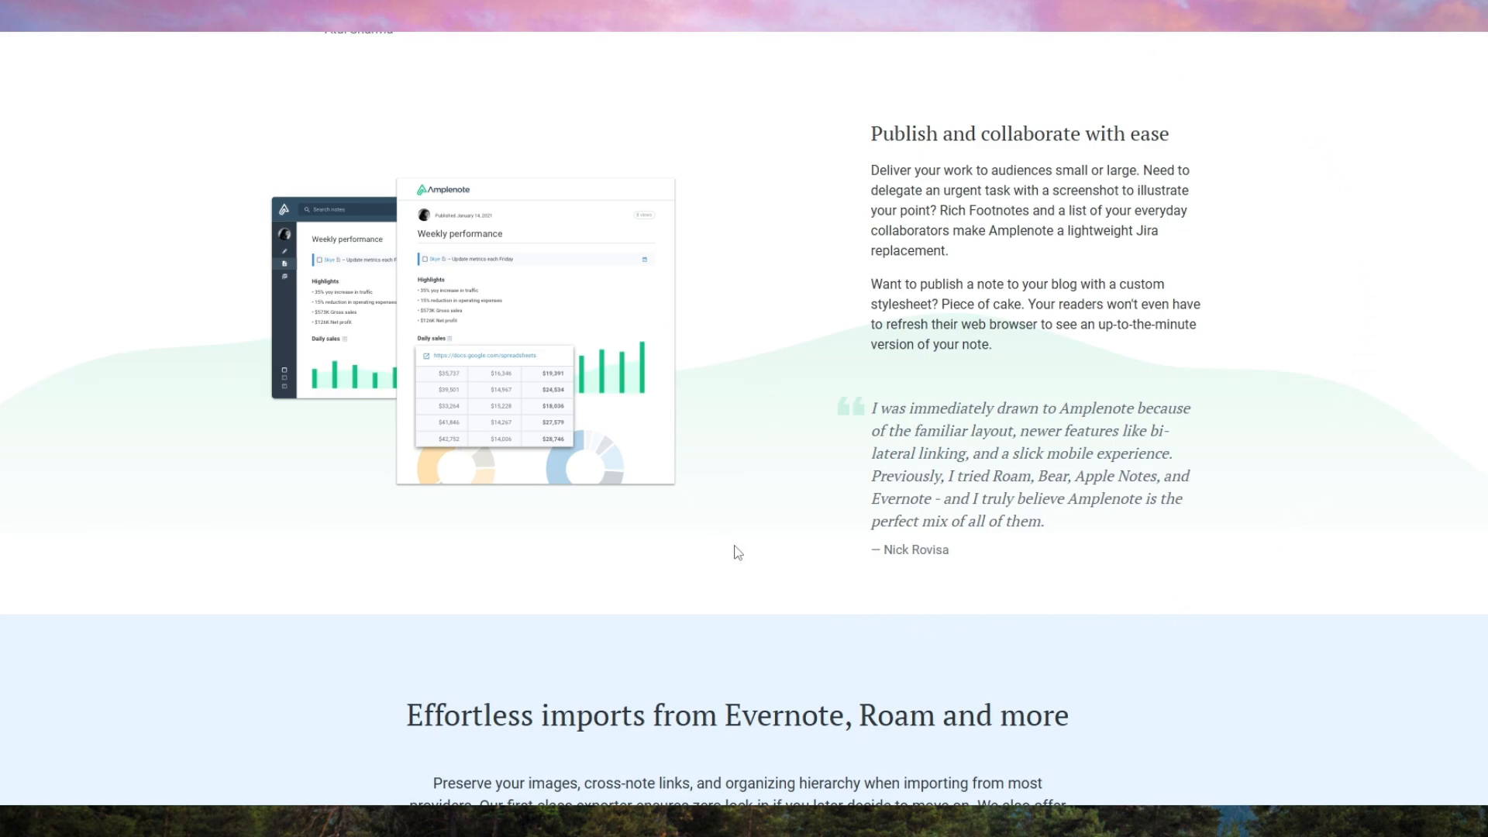
Scroll past the import dropzone and 'More of what matters' to the testimonials
scroll("down", 3)
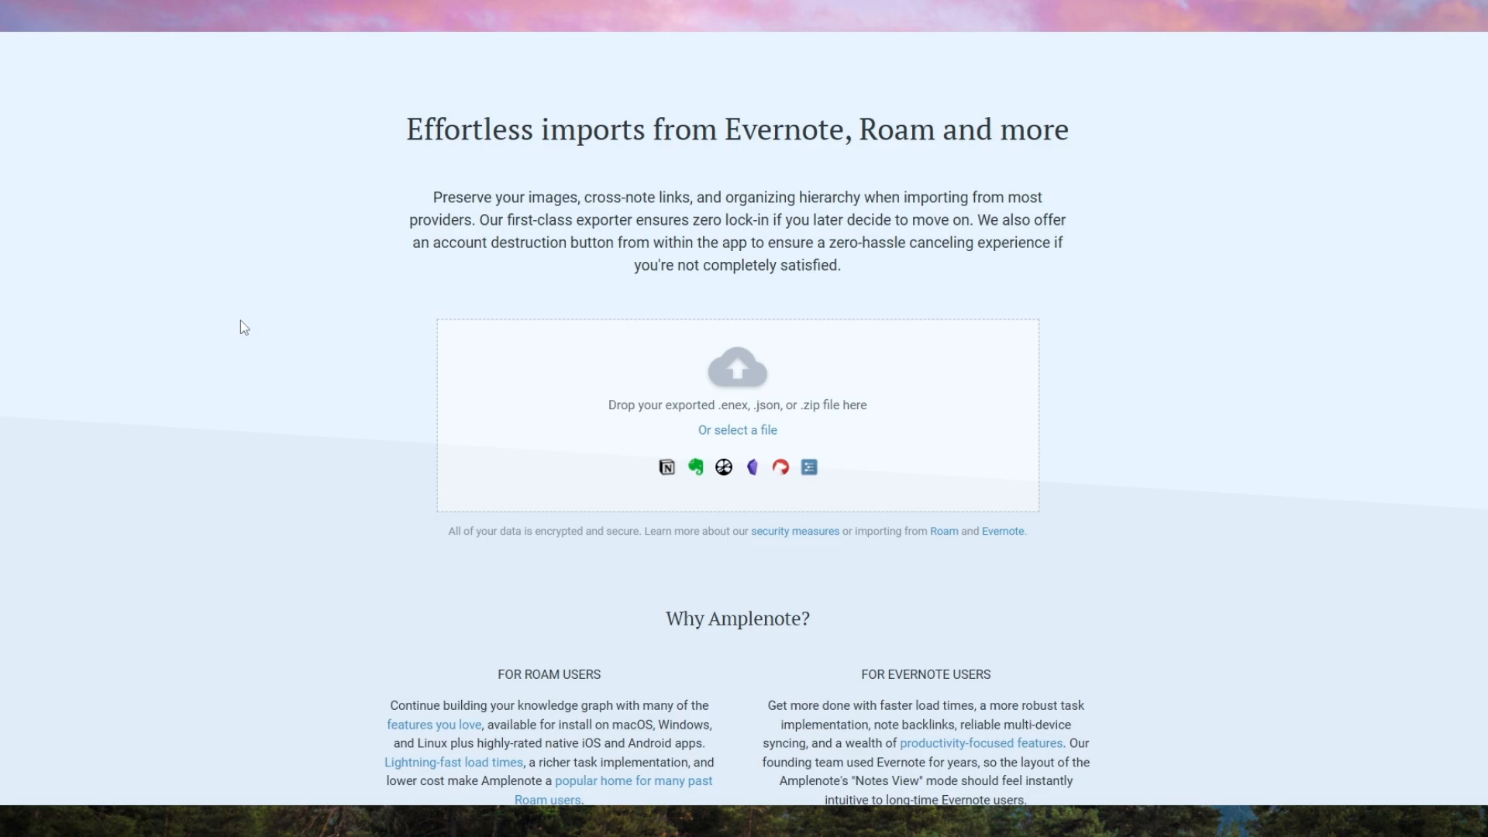
mouse_move(1177, 533)
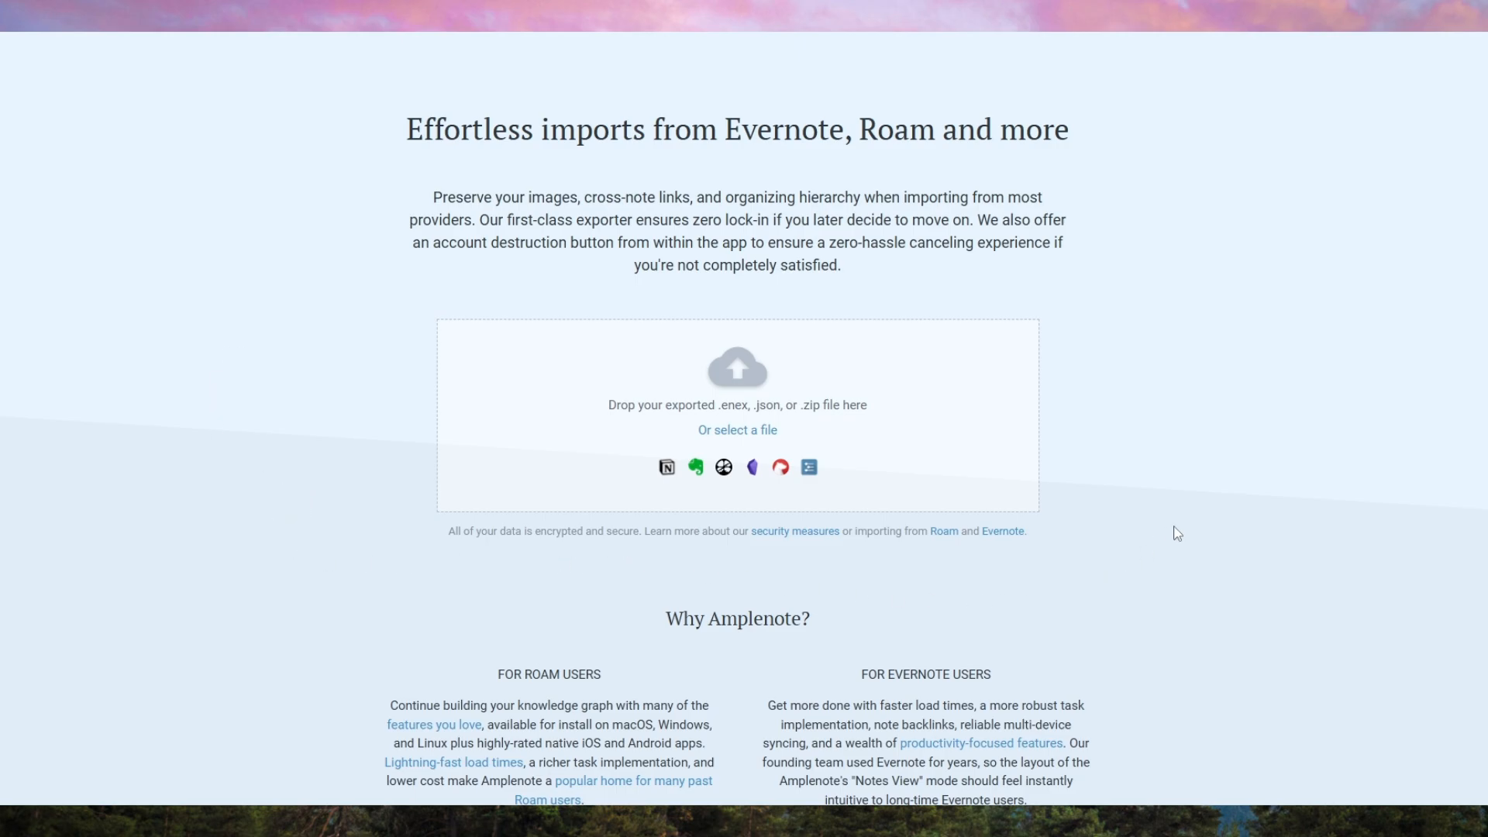
mouse_move(180, 483)
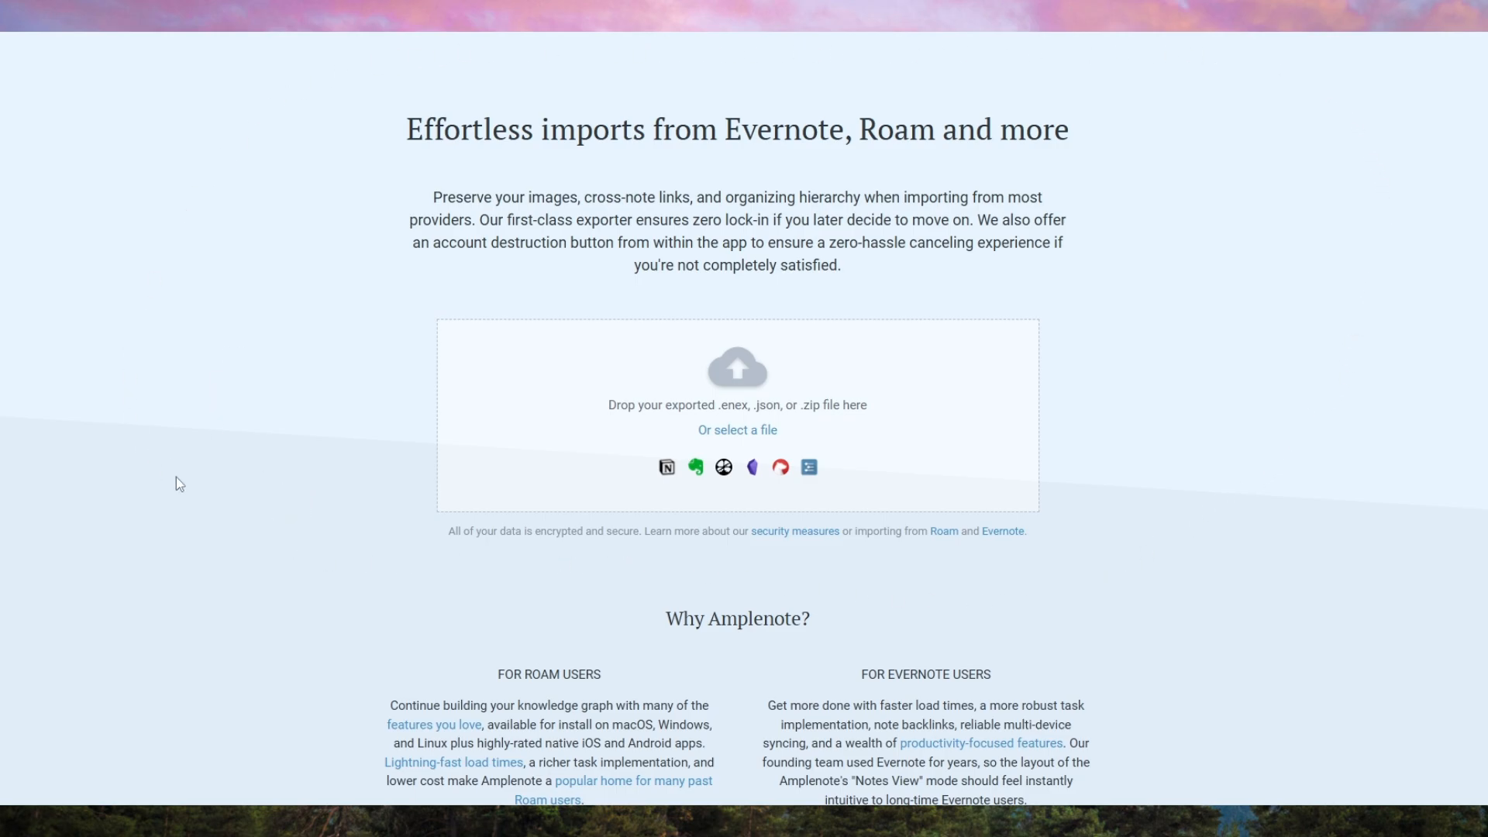
scroll("down", 3)
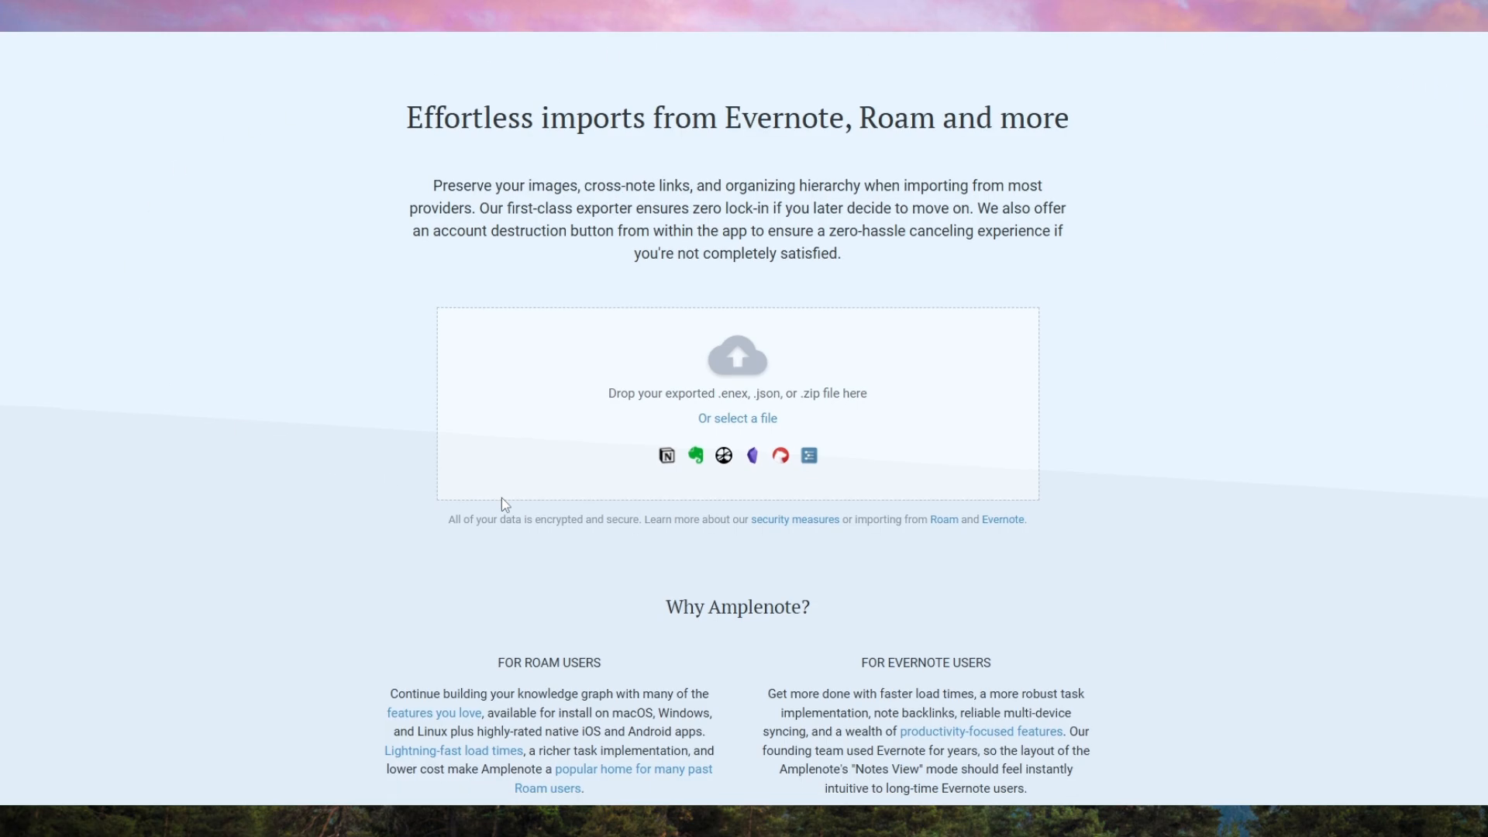
scroll("down", 3)
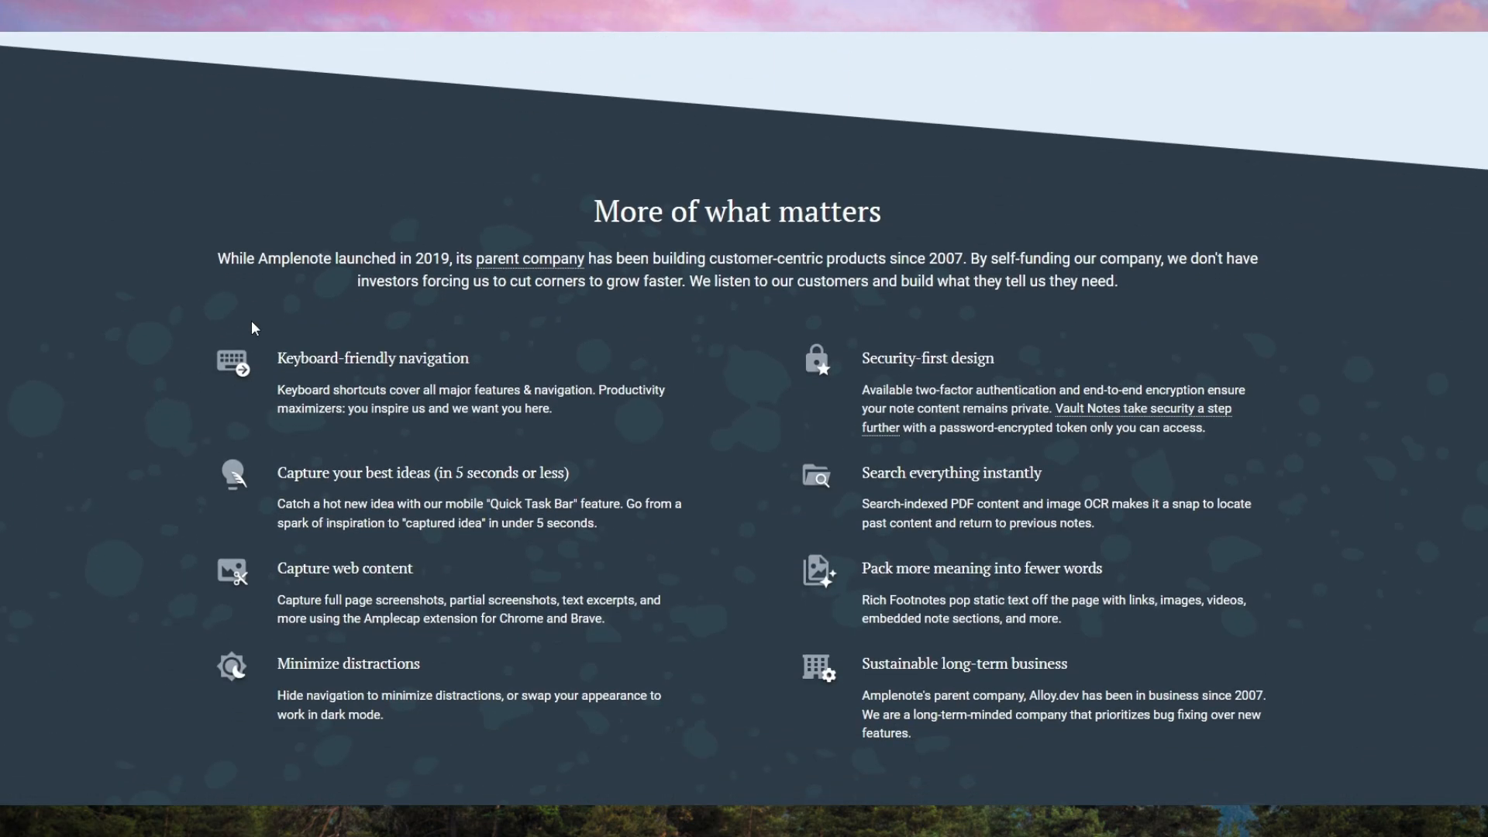
scroll("down", 3)
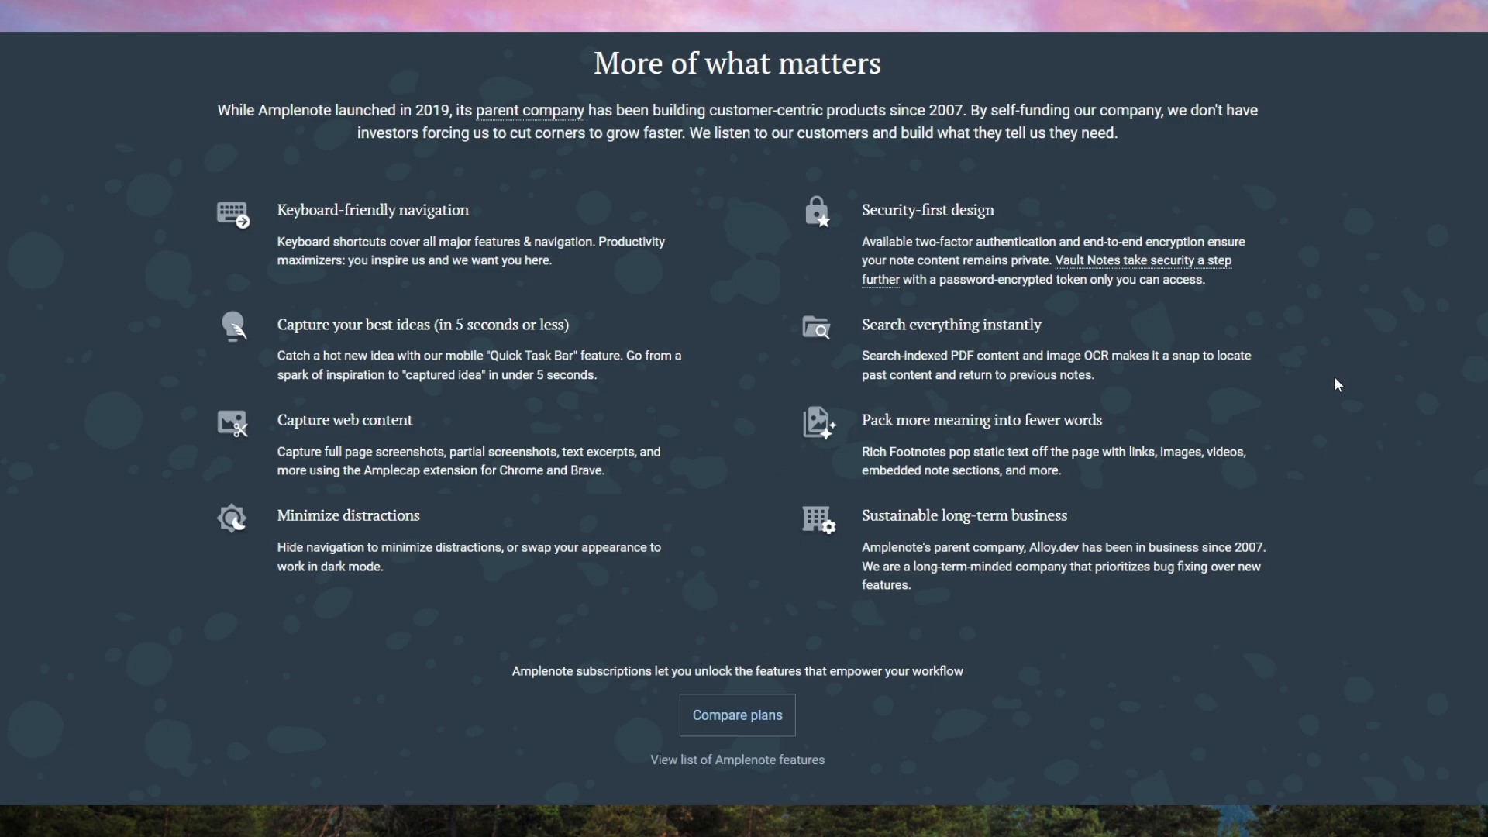
mouse_move(1291, 500)
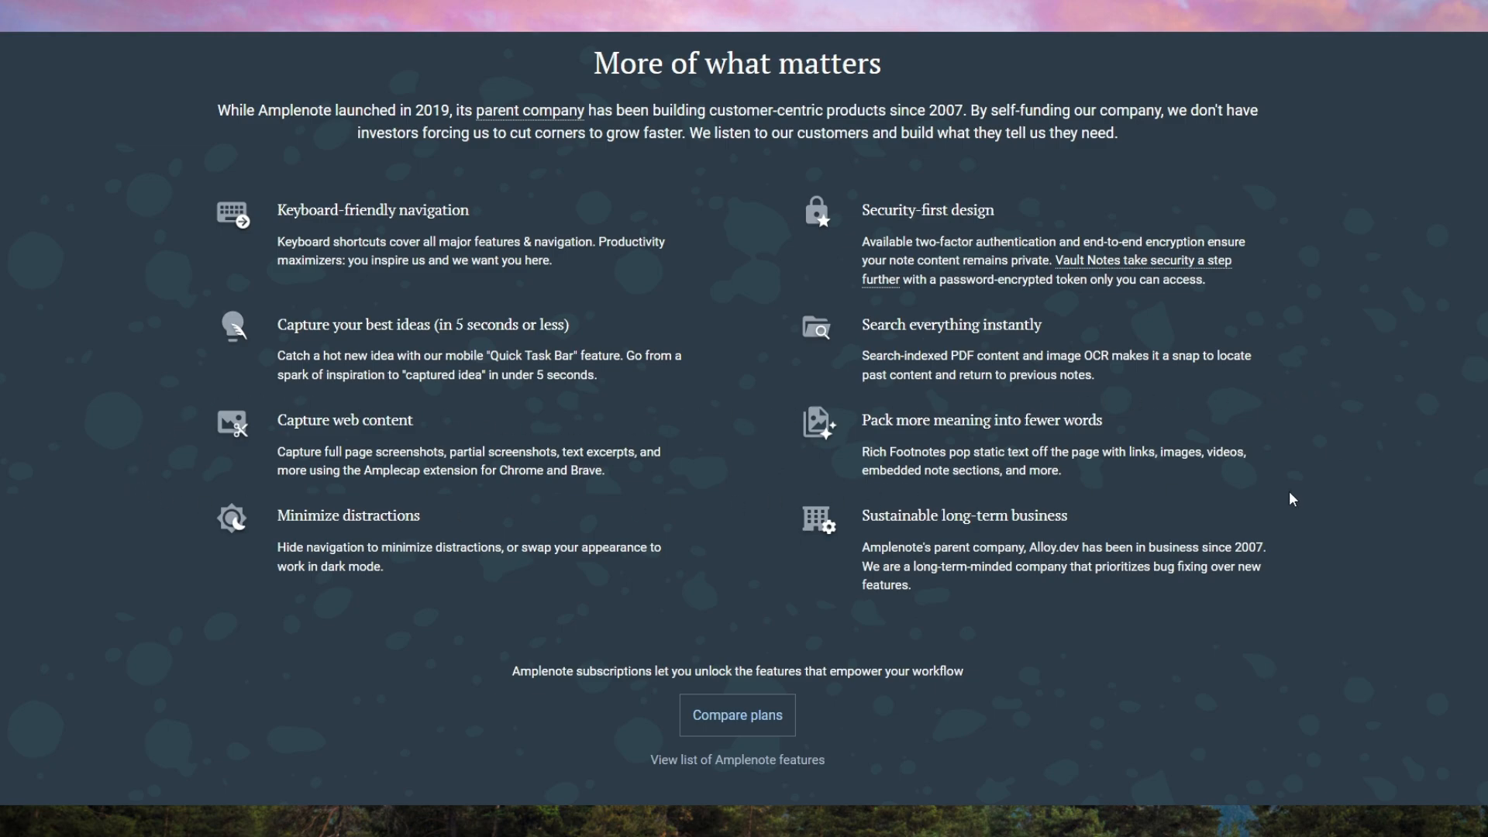
mouse_move(637, 617)
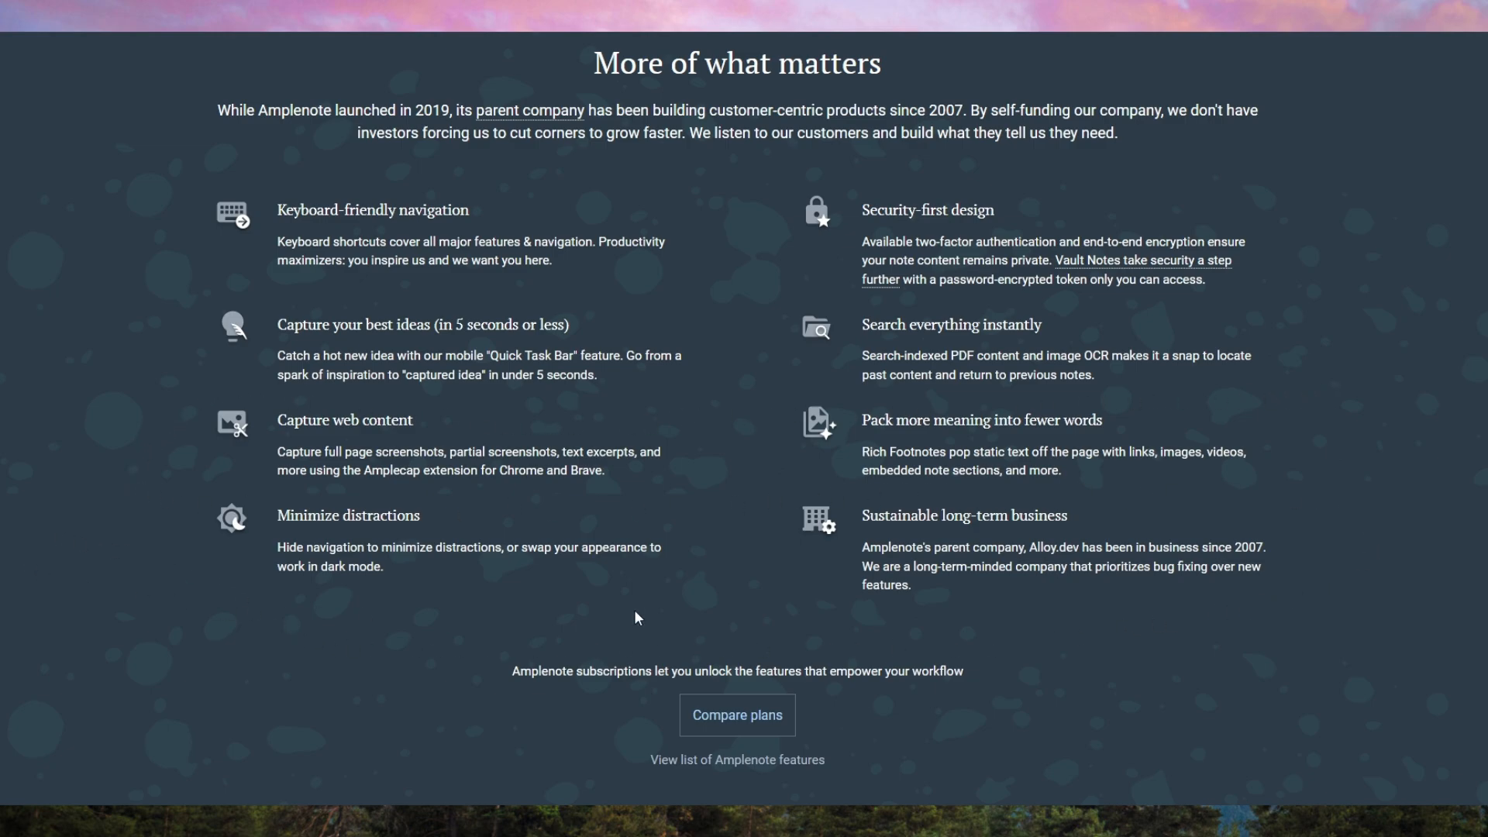
scroll("down", 3)
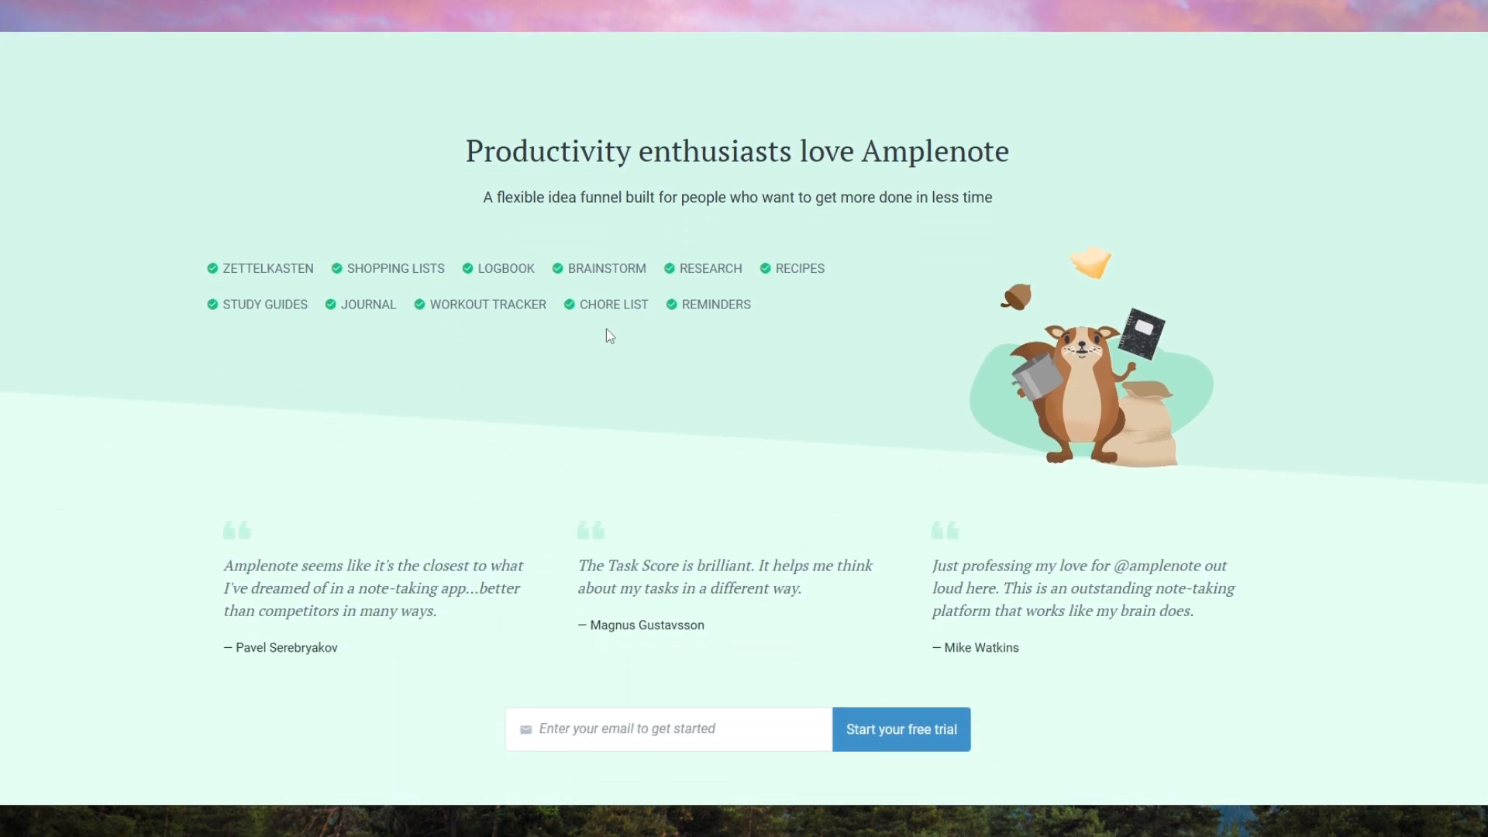
mouse_move(1209, 517)
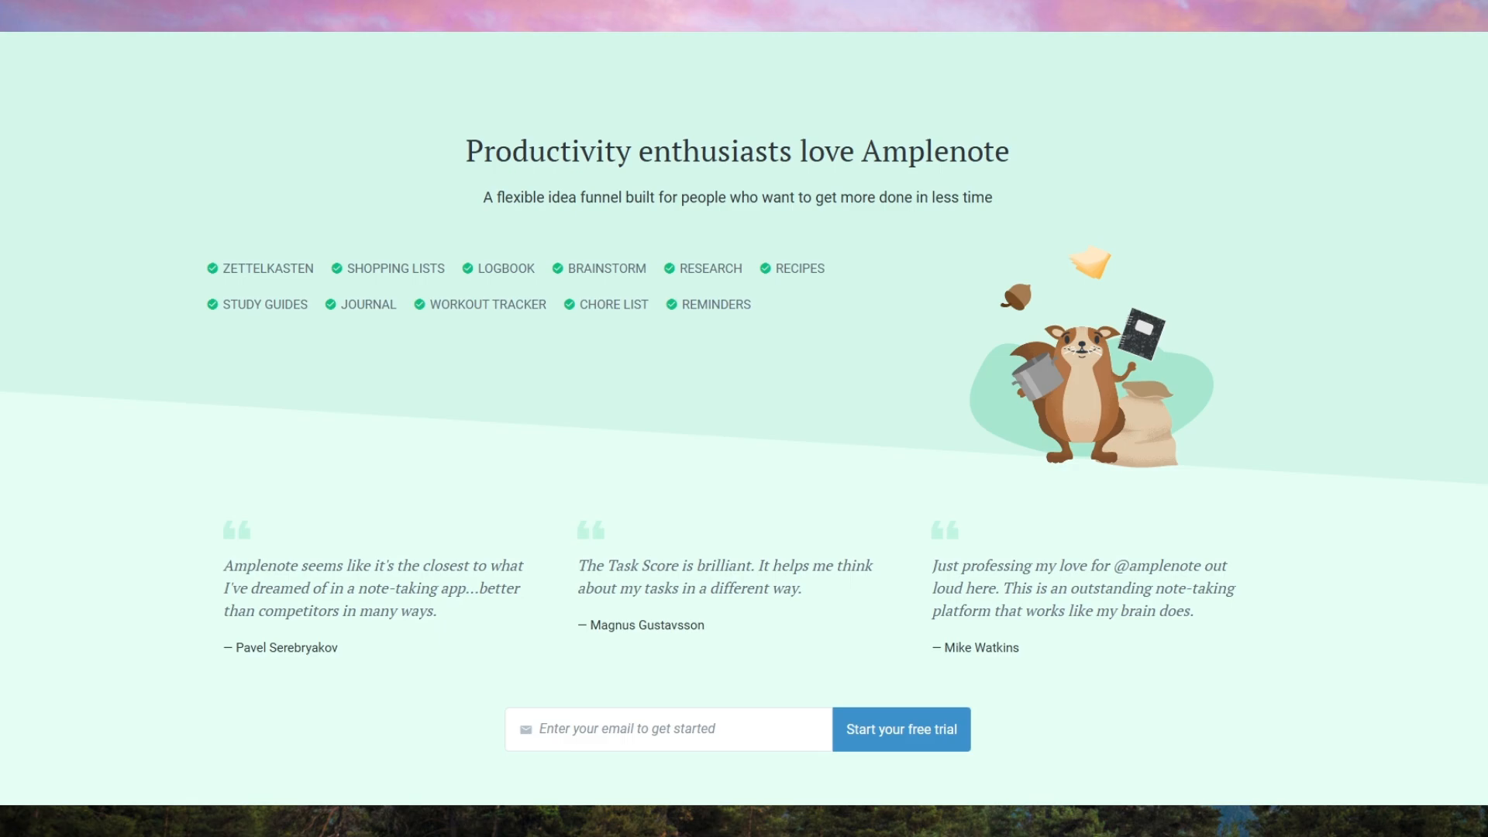
Scroll to the cross-platform section showing iOS, Android, web app and browser extension
scroll("down", 3)
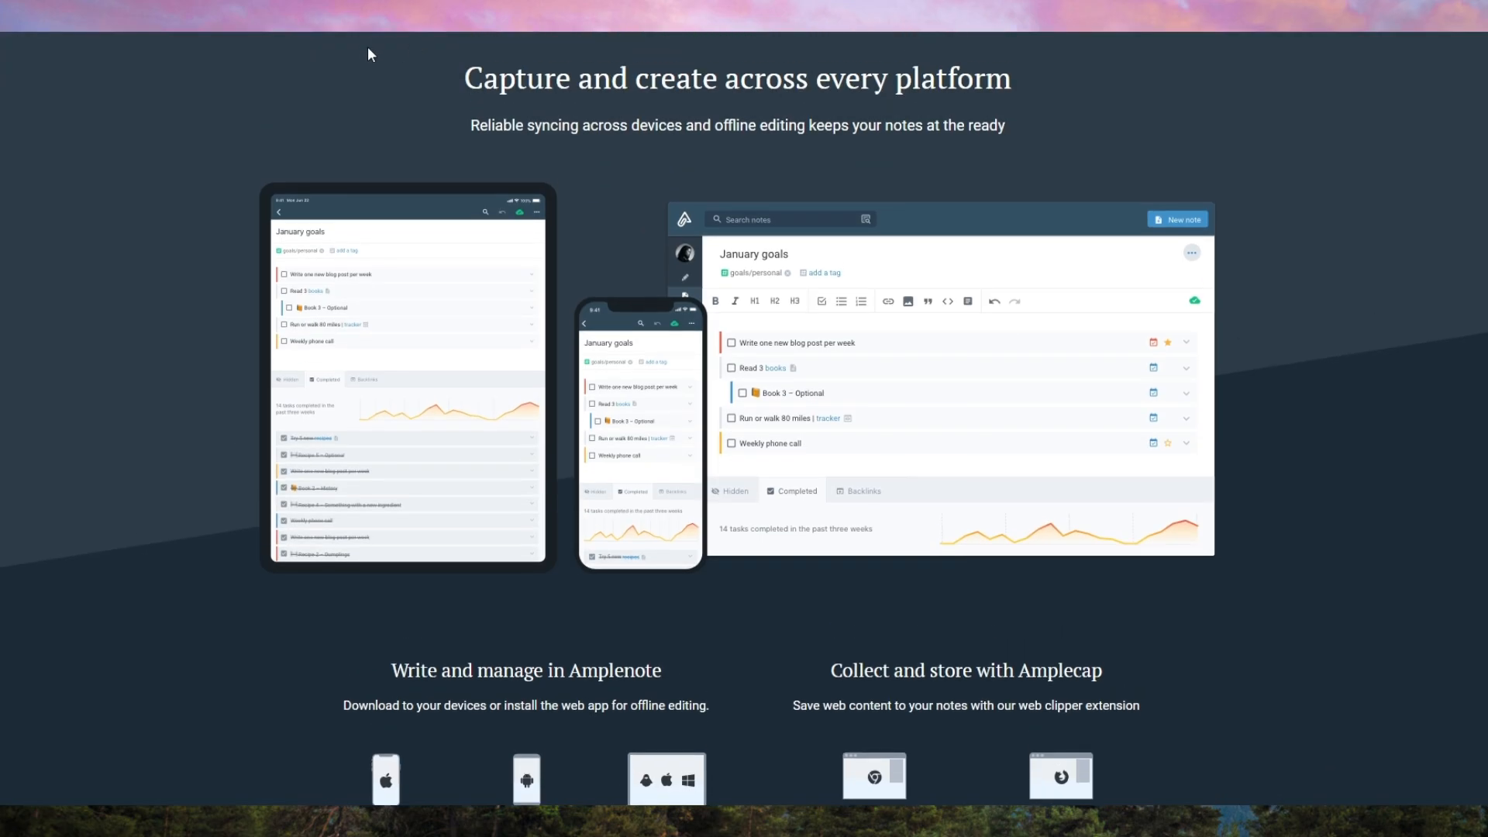
scroll("down", 3)
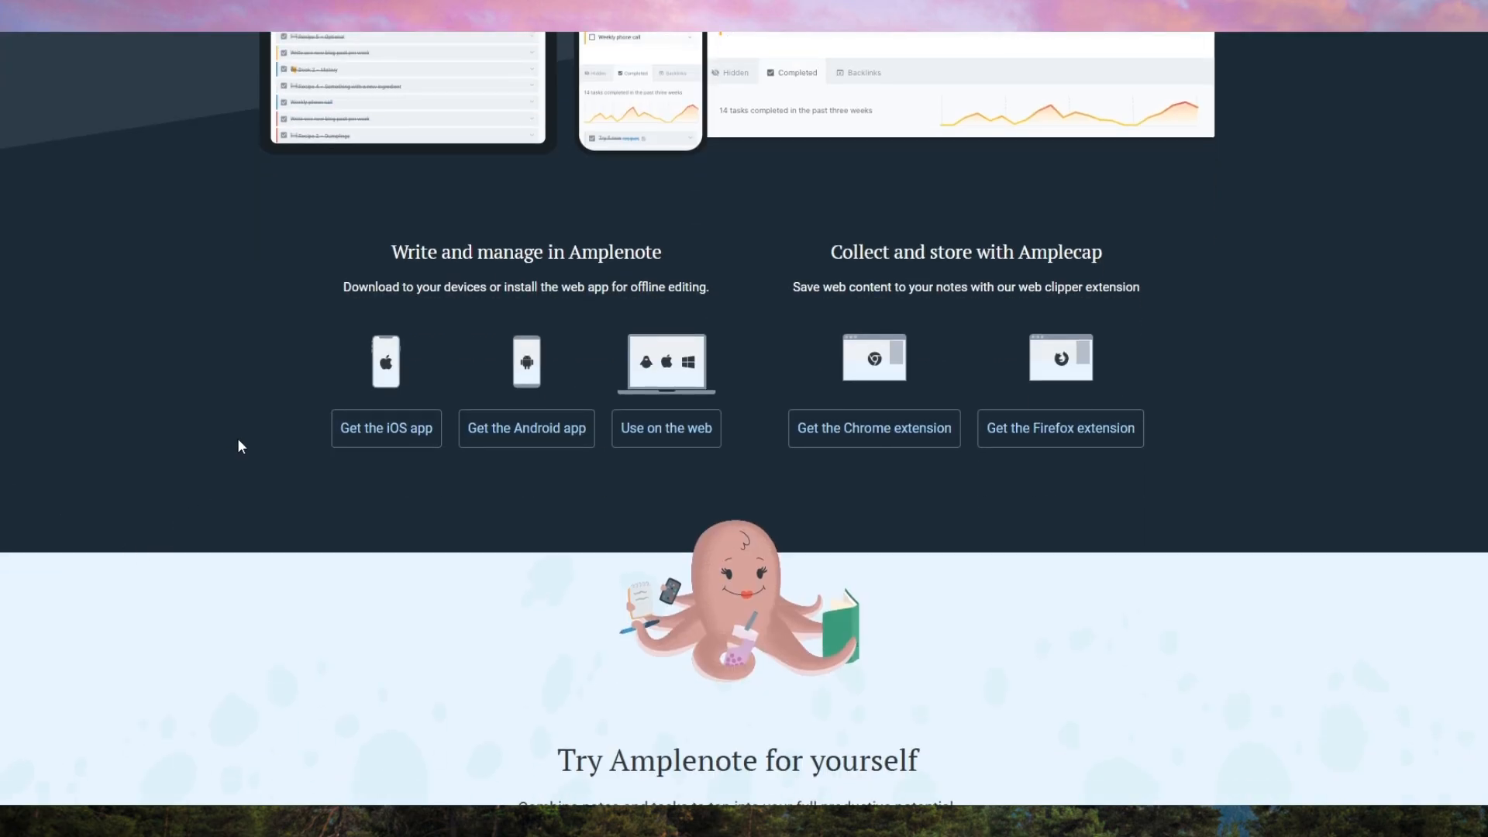
mouse_move(1059, 428)
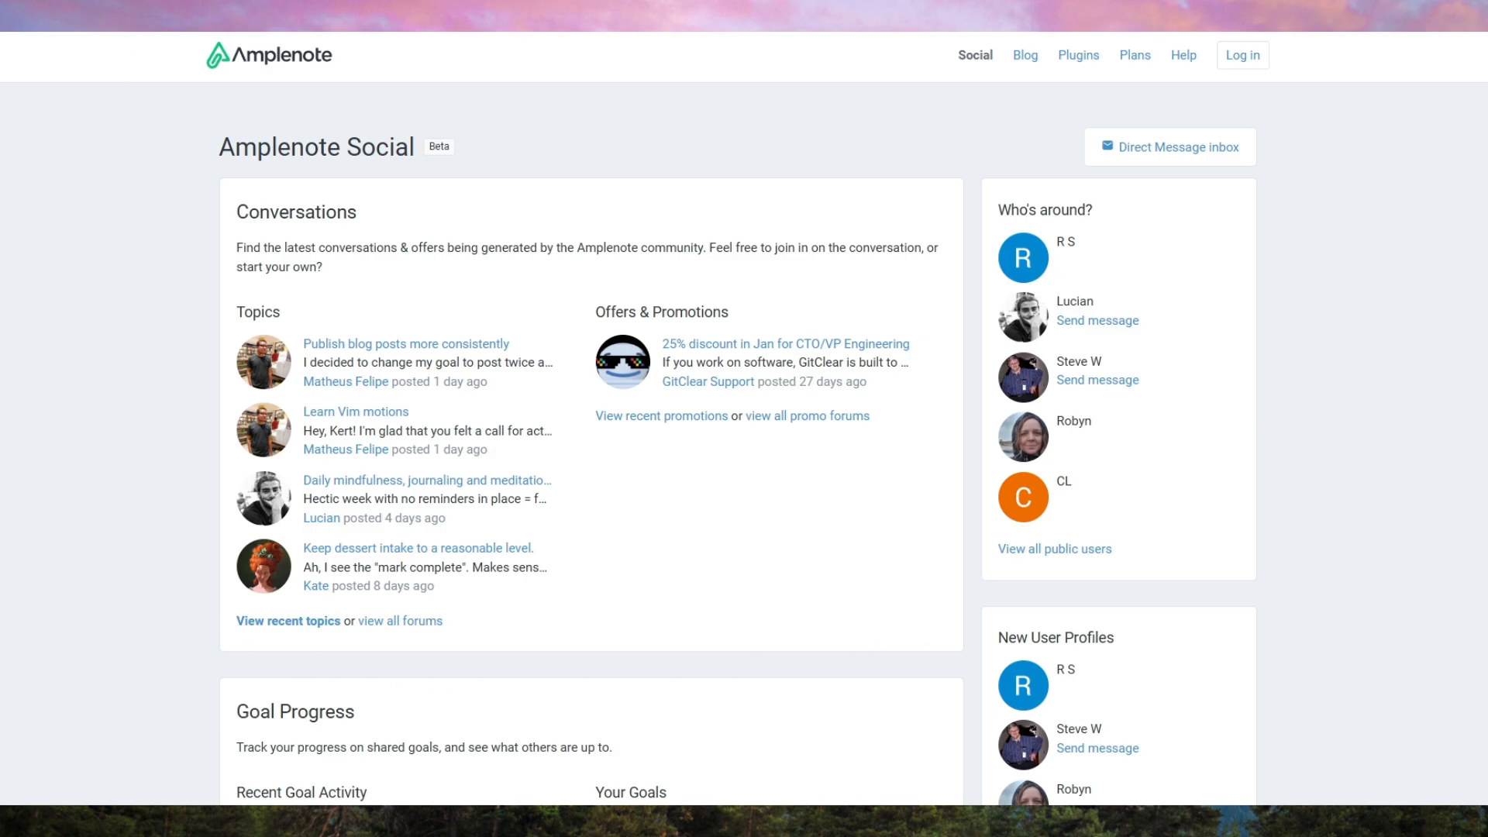
Open the 'Mission: Expression' blog and scroll down to the 2023 posts
left_click(1023, 54)
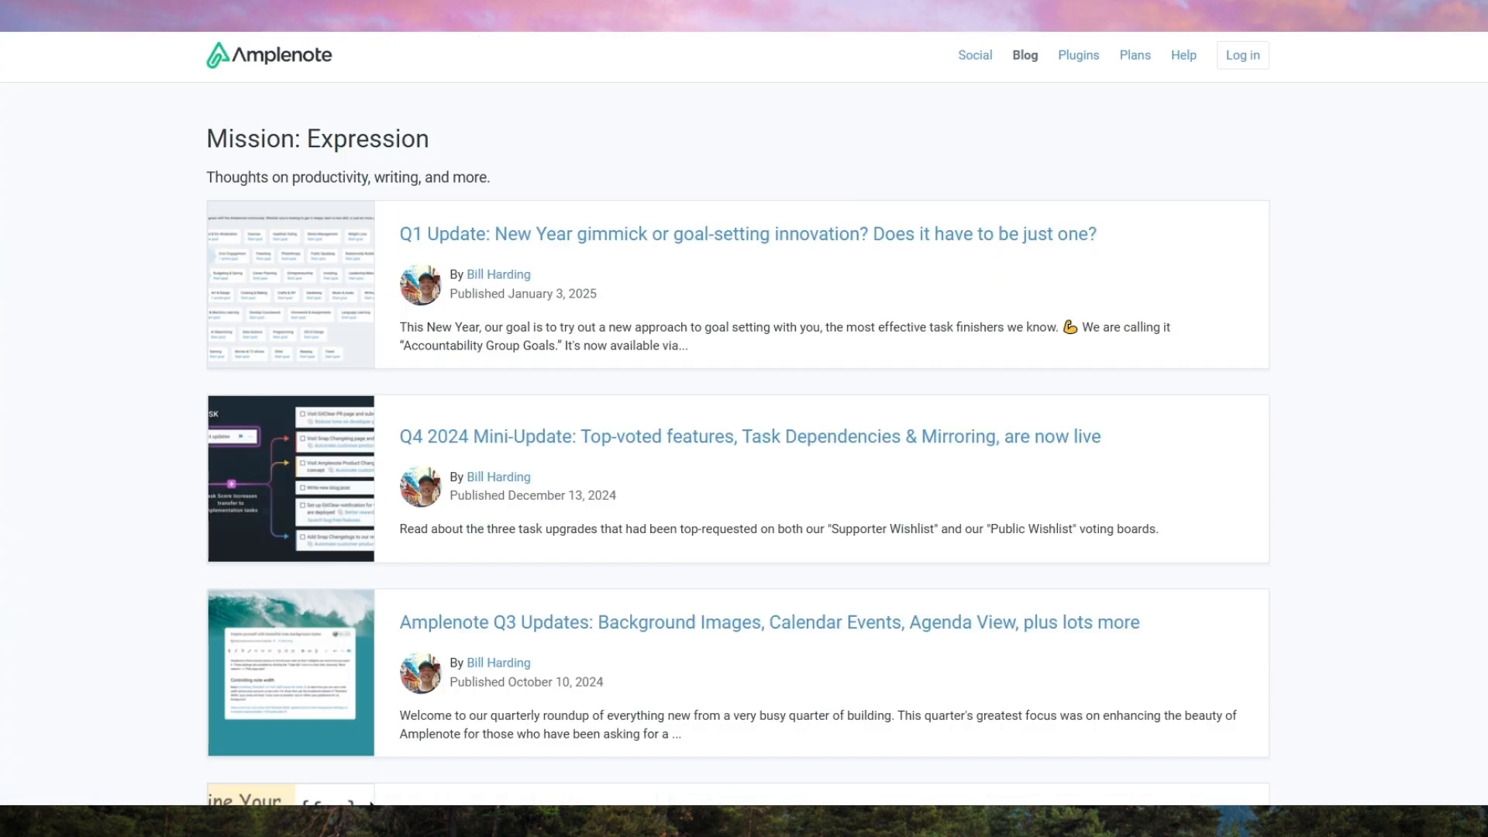
scroll("down", 3)
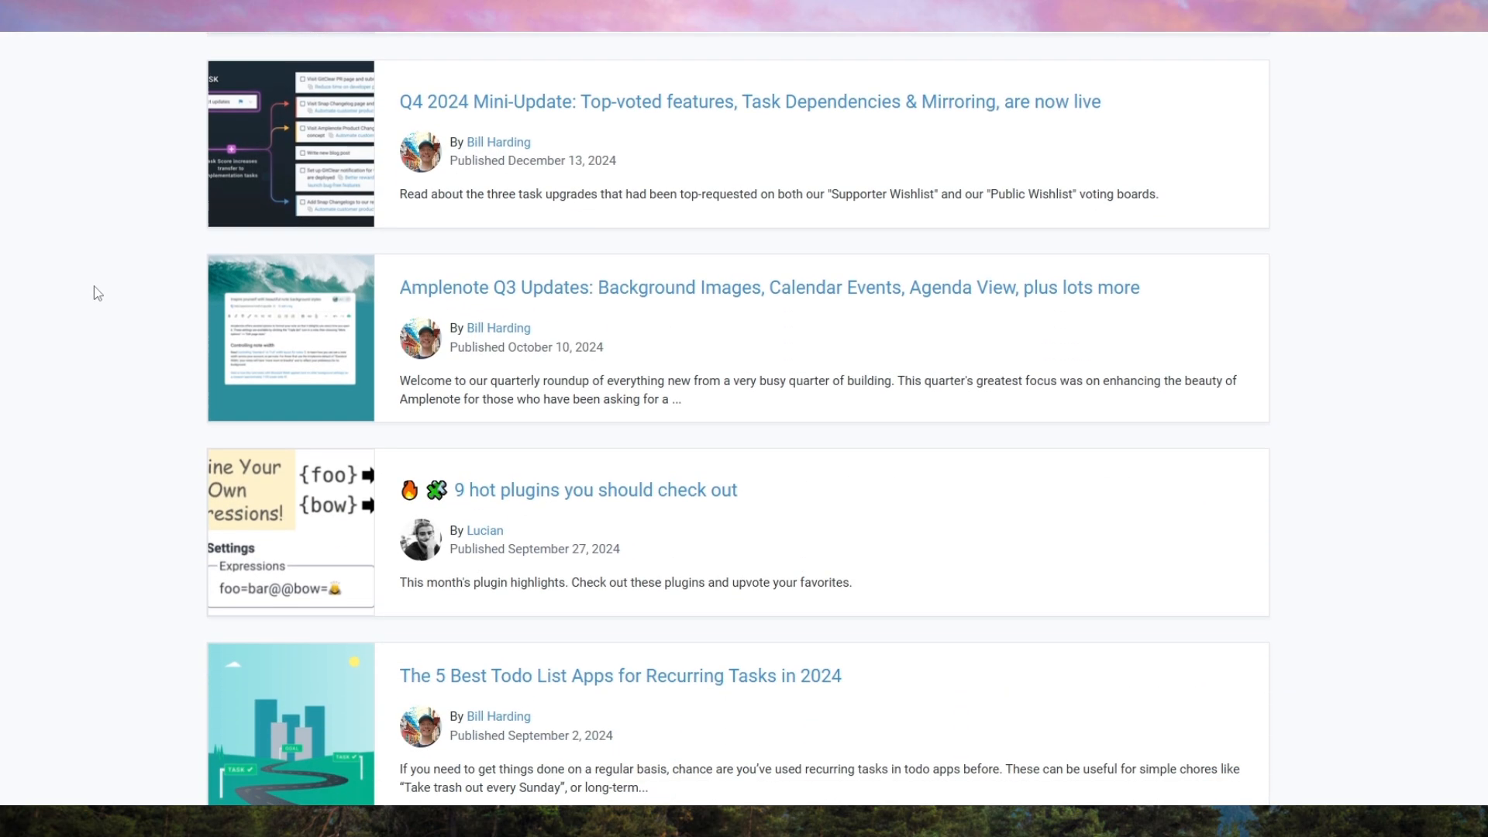
scroll("down", 3)
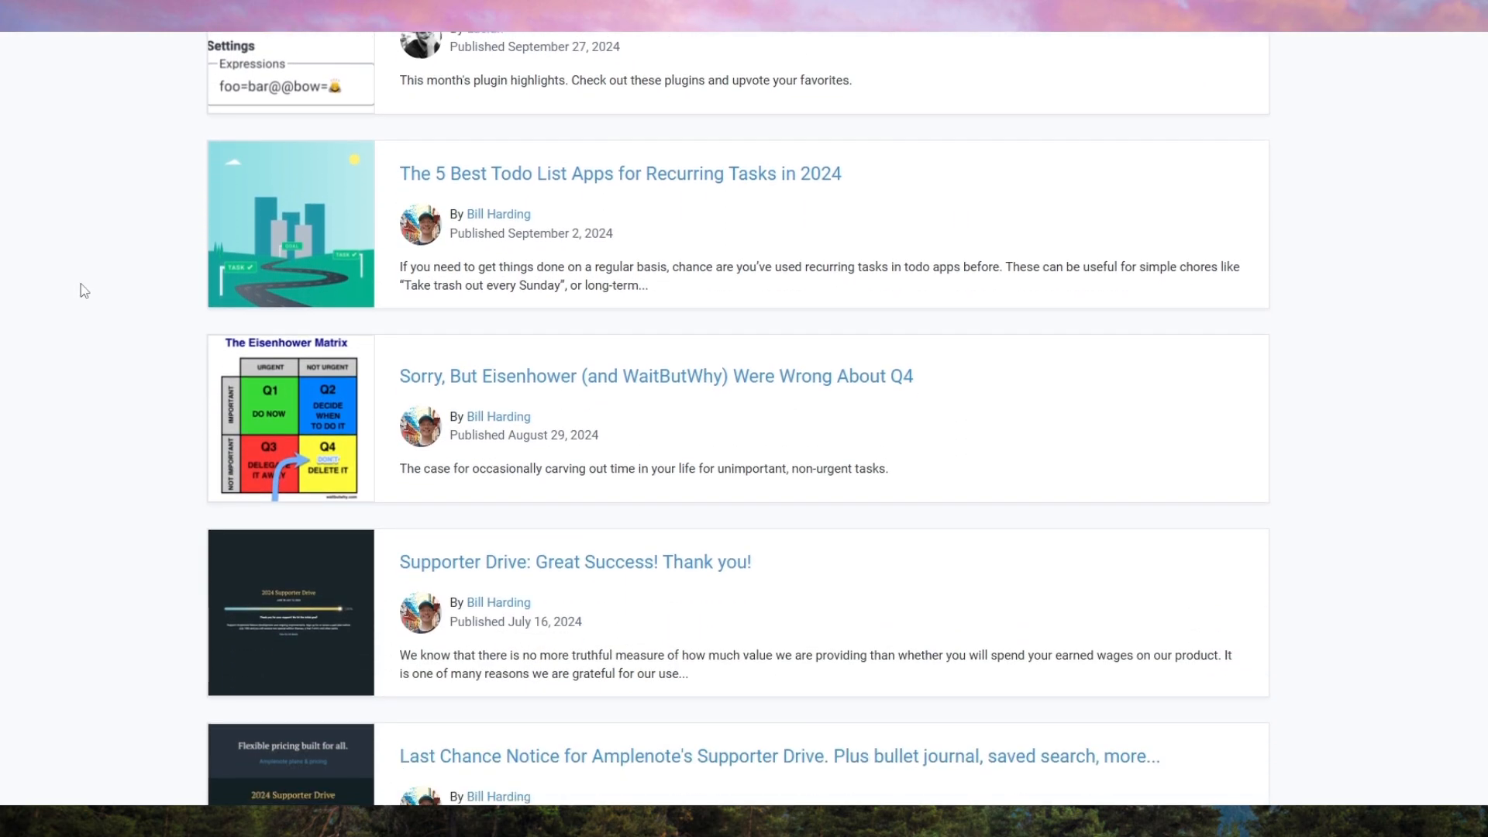
scroll("down", 3)
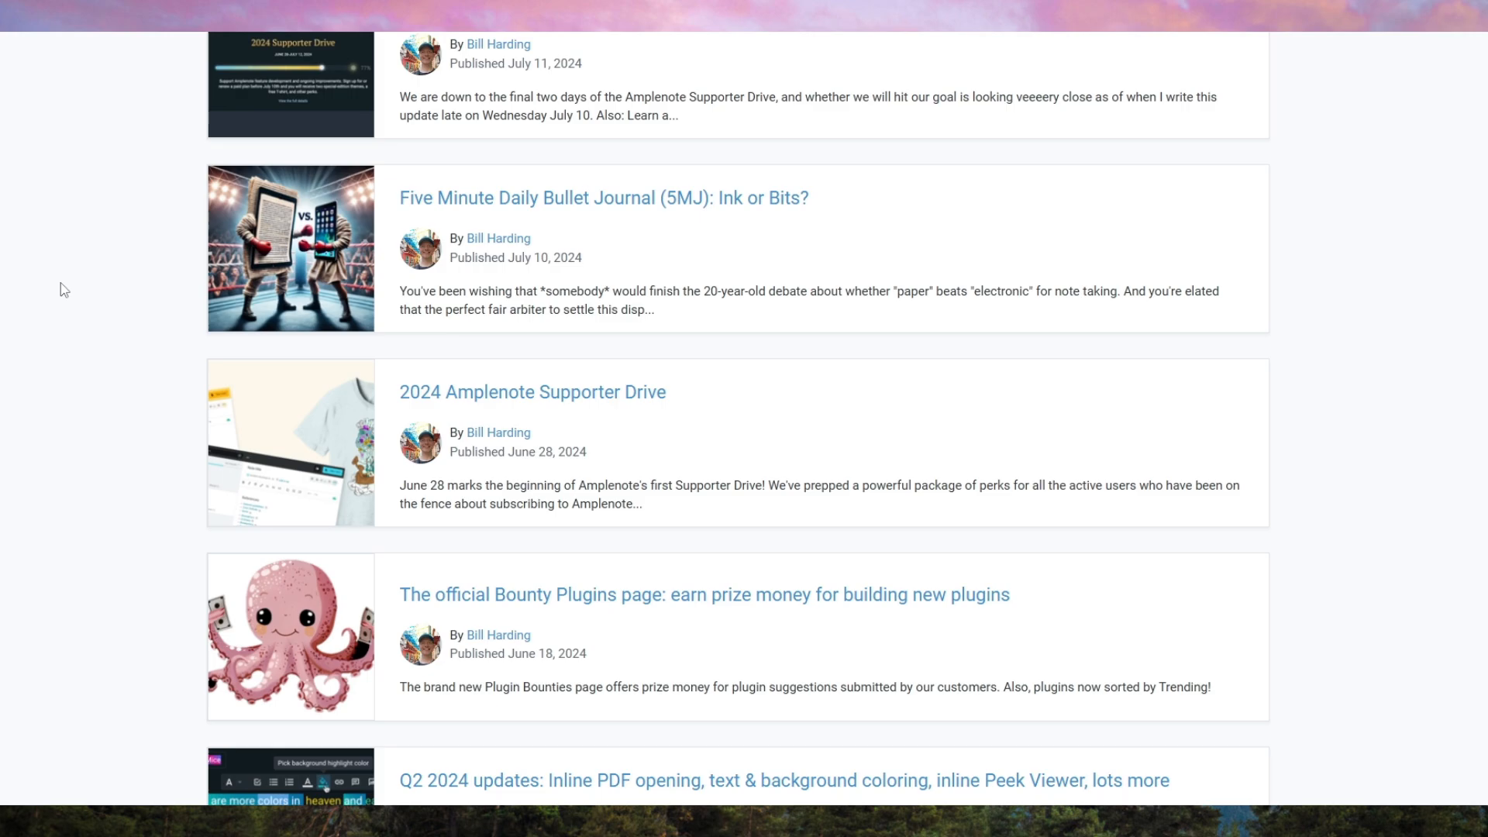
scroll("down", 3)
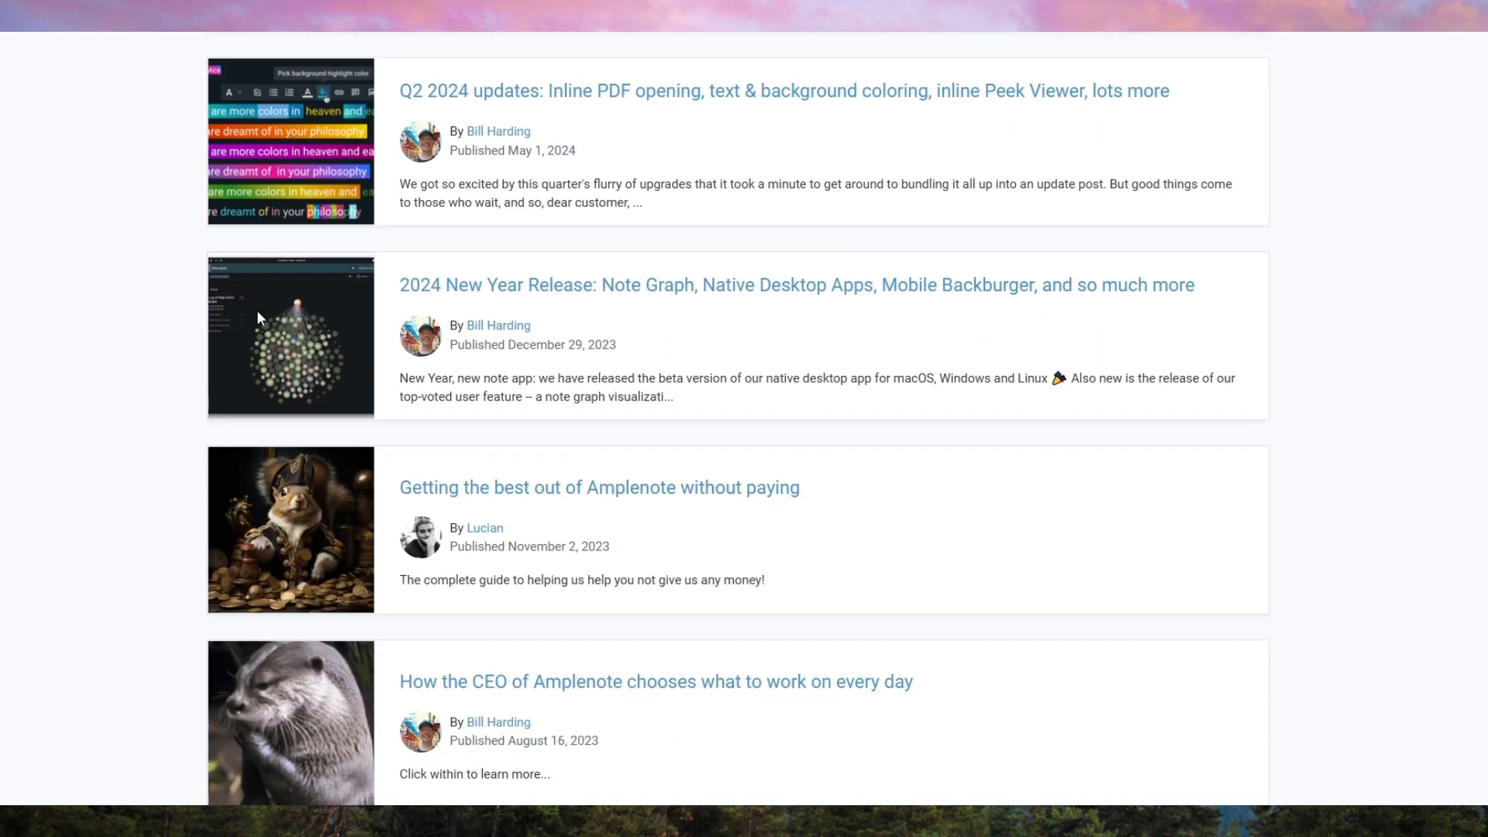
Open the pricing page showing the Personal, Pro, Unlimited and Founder plans
left_click(1133, 55)
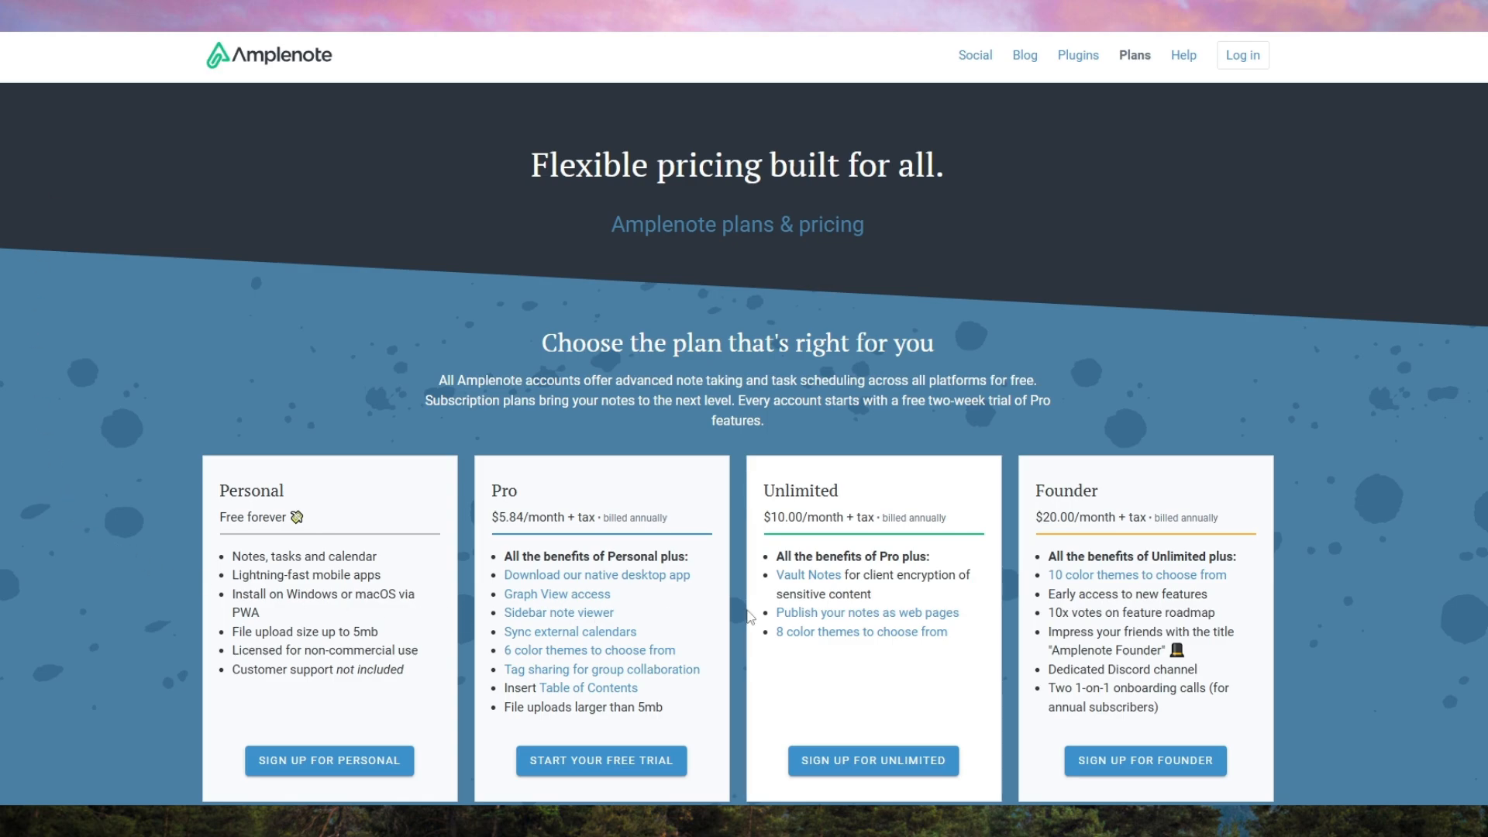
mouse_move(588, 446)
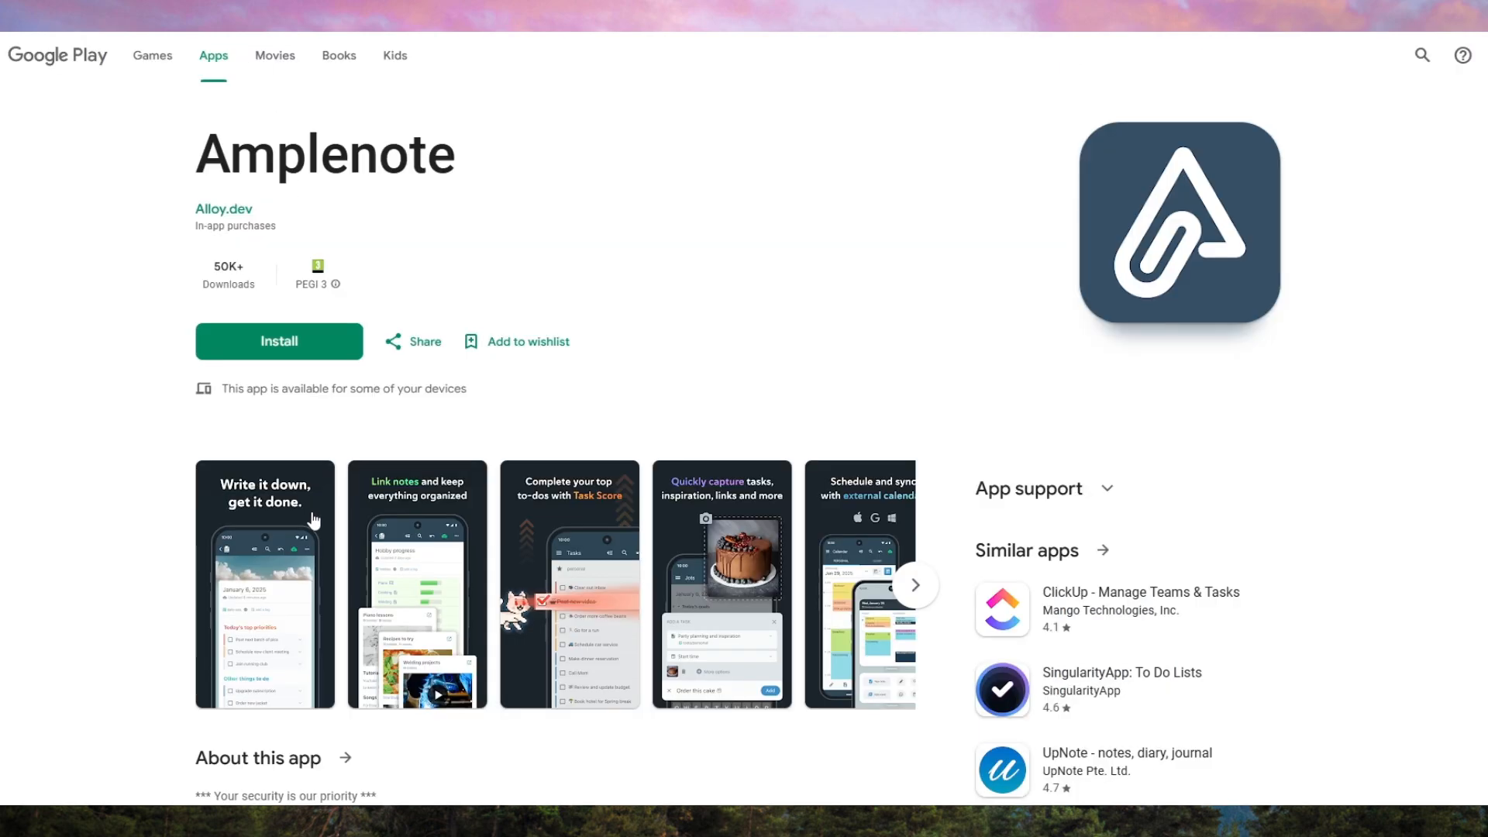
Leave the Google Play listing and scroll the Plugin Directory's 95 shared plugins
left_click(265, 584)
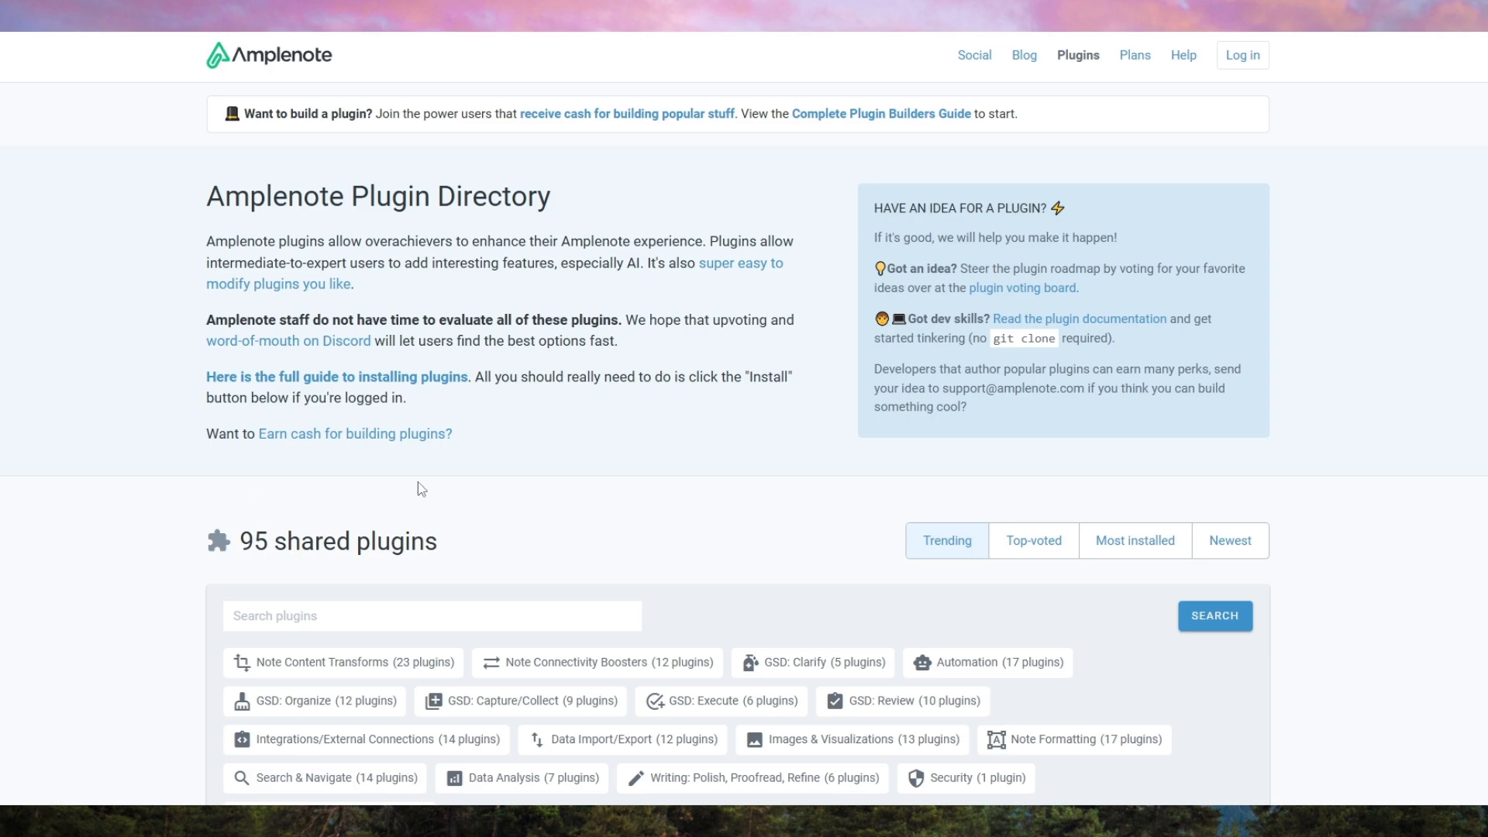
scroll("down", 3)
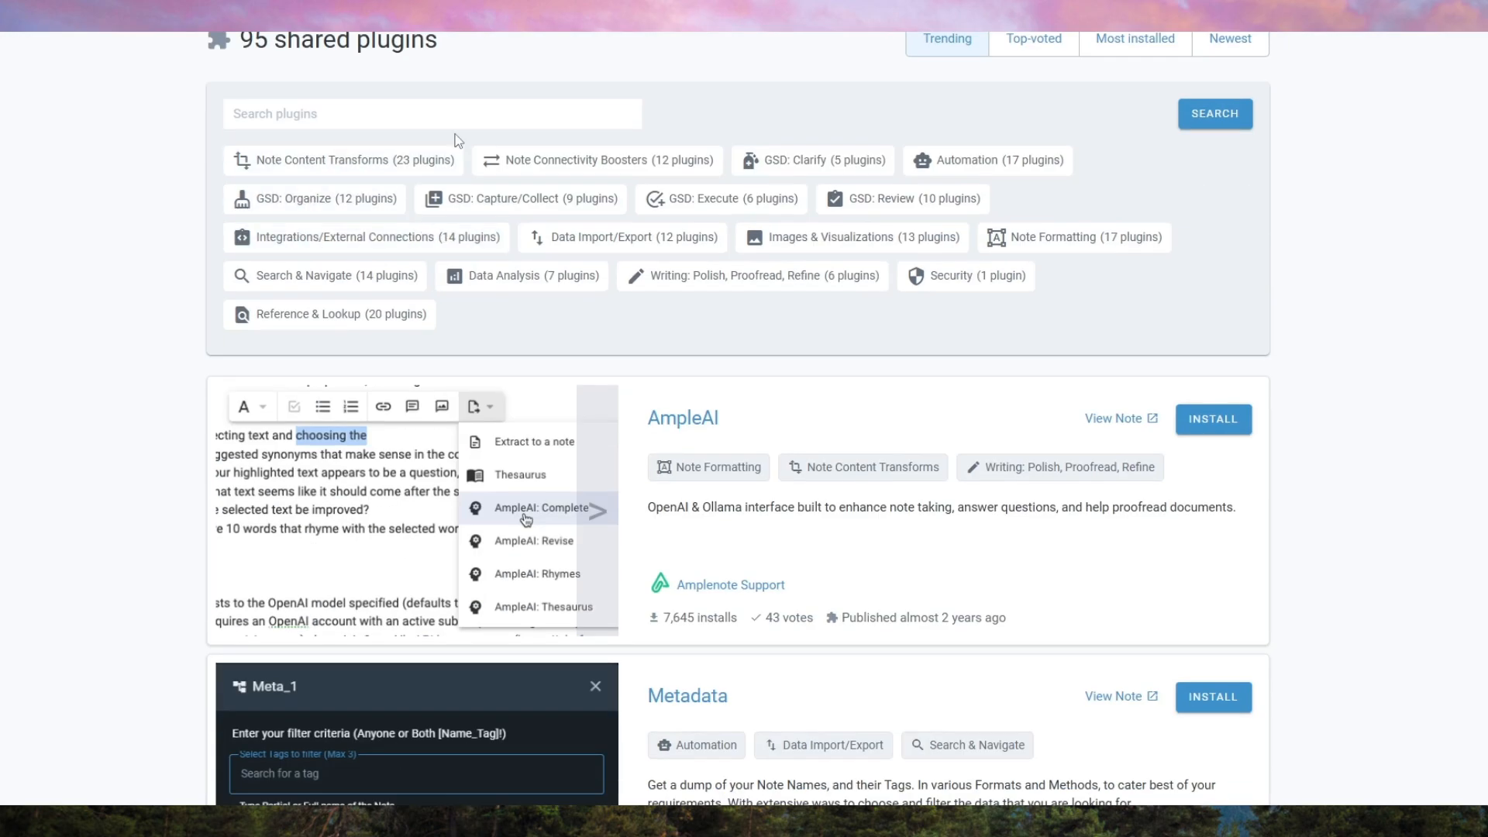